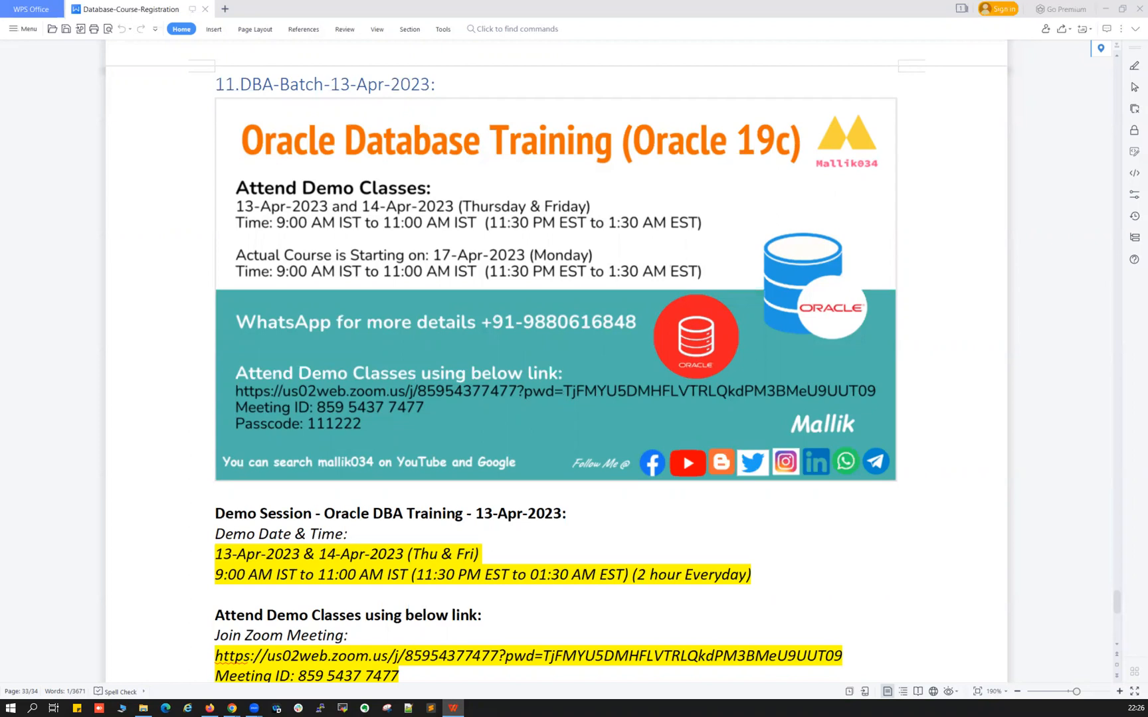
mouse_move(13, 509)
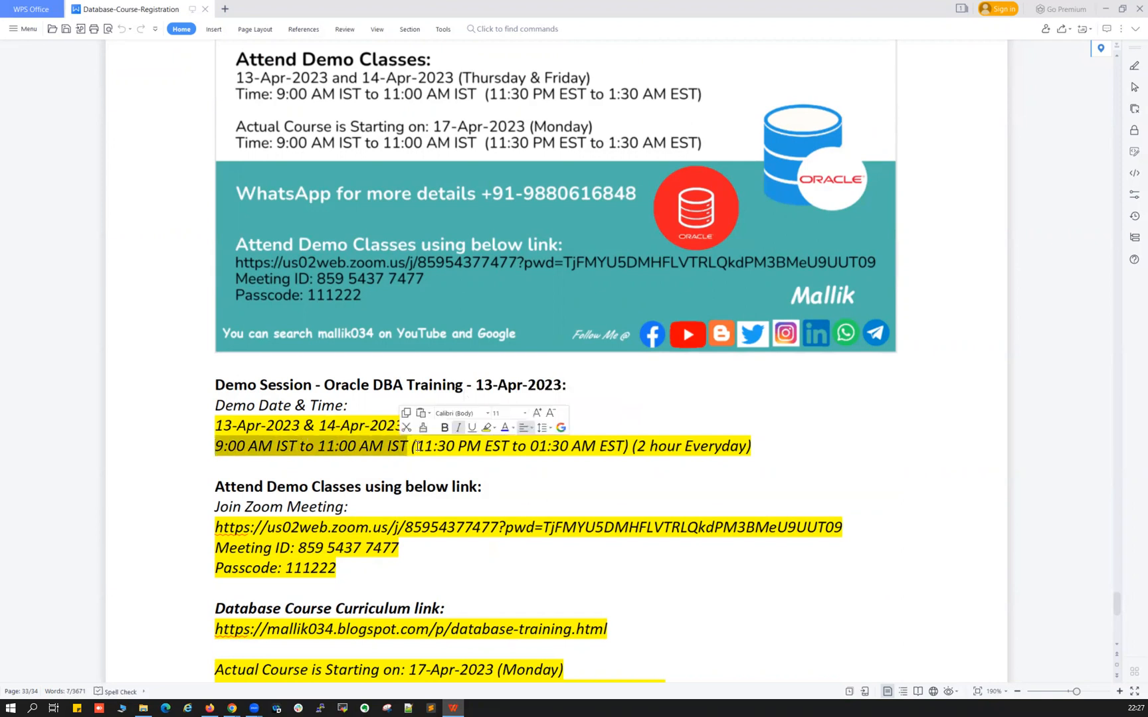
- Add '(Thu & Fri)' and review the Zoom link, passcode and WhatsApp/email contact lines
type("(Thu & Fri)")
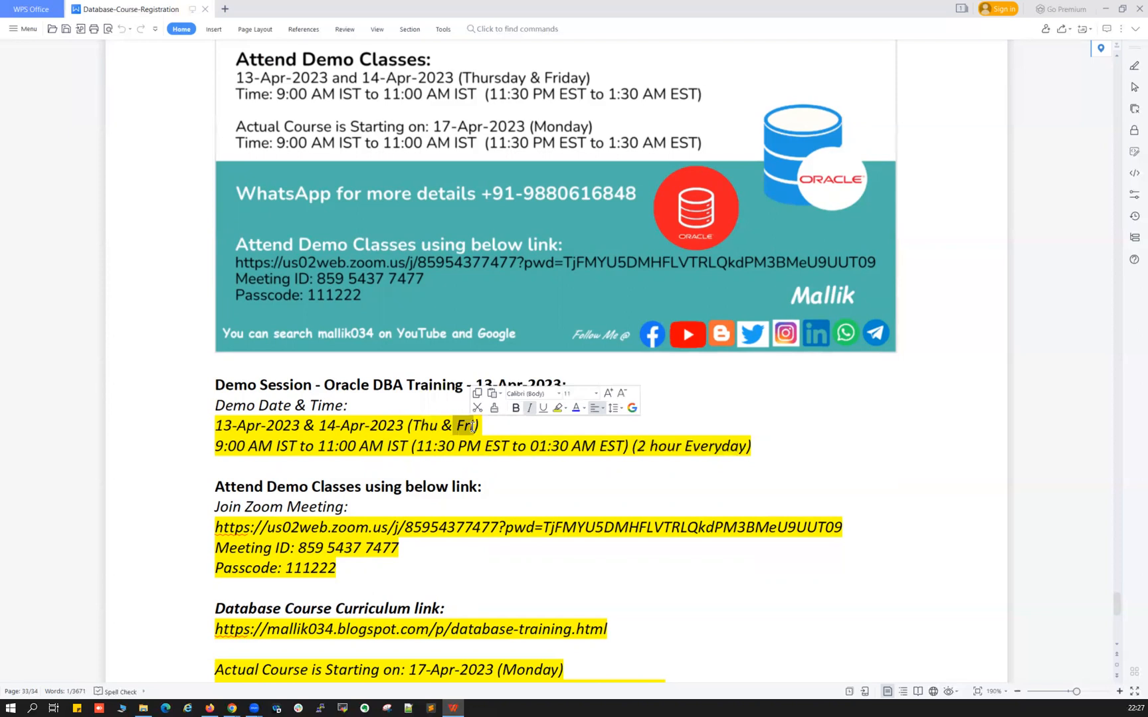
mouse_move(198, 527)
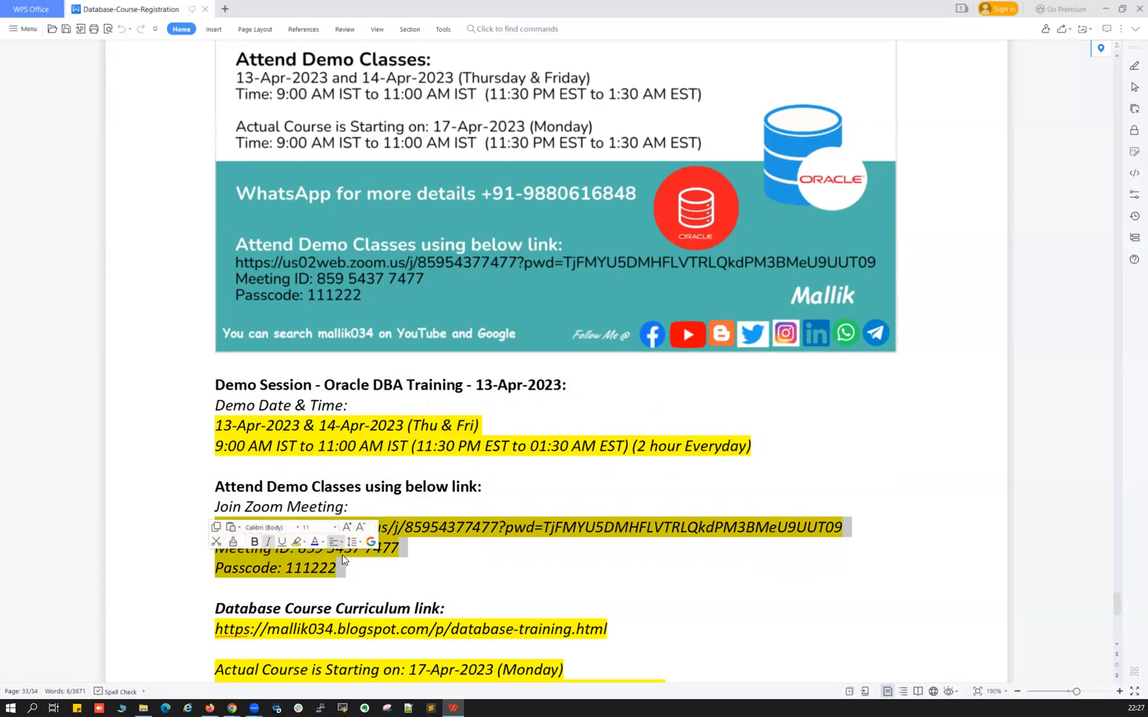
left_click(340, 612)
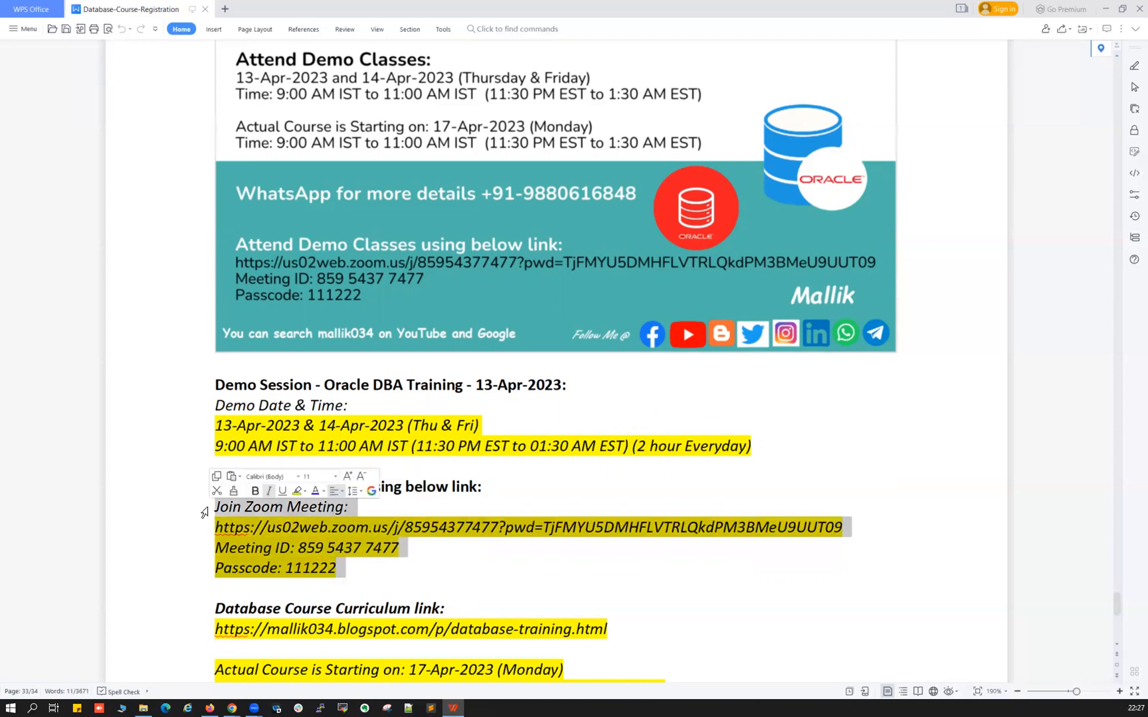
scroll("down", 3)
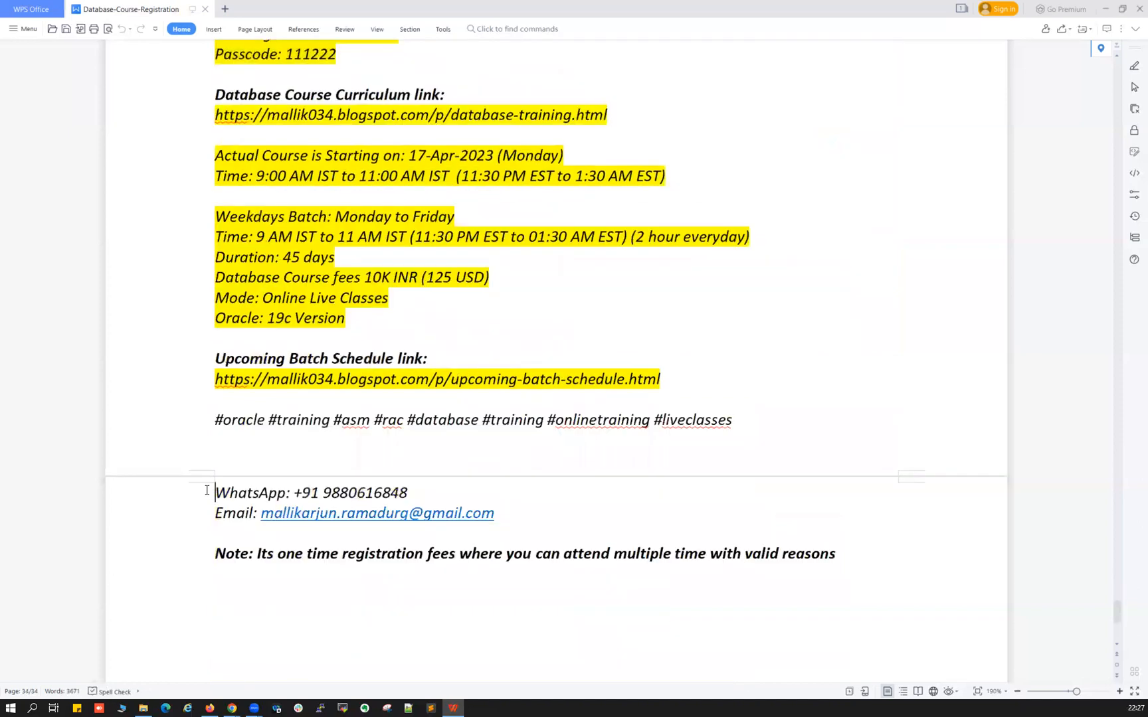
triple_click(311, 492)
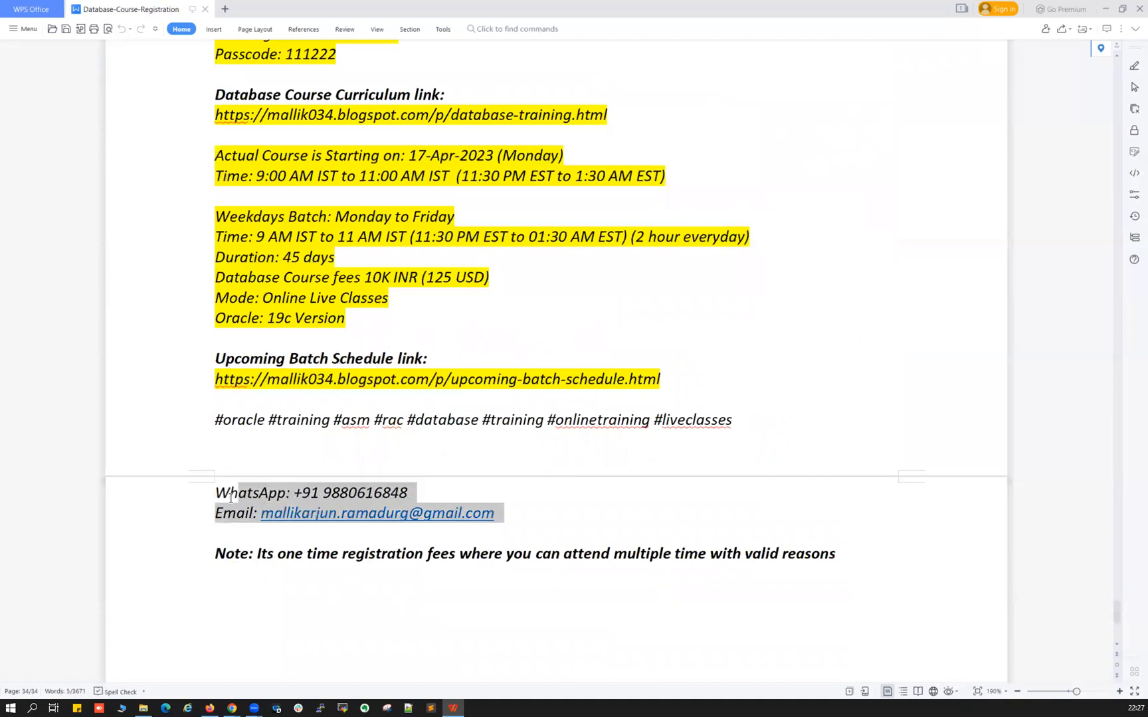
left_click(229, 498)
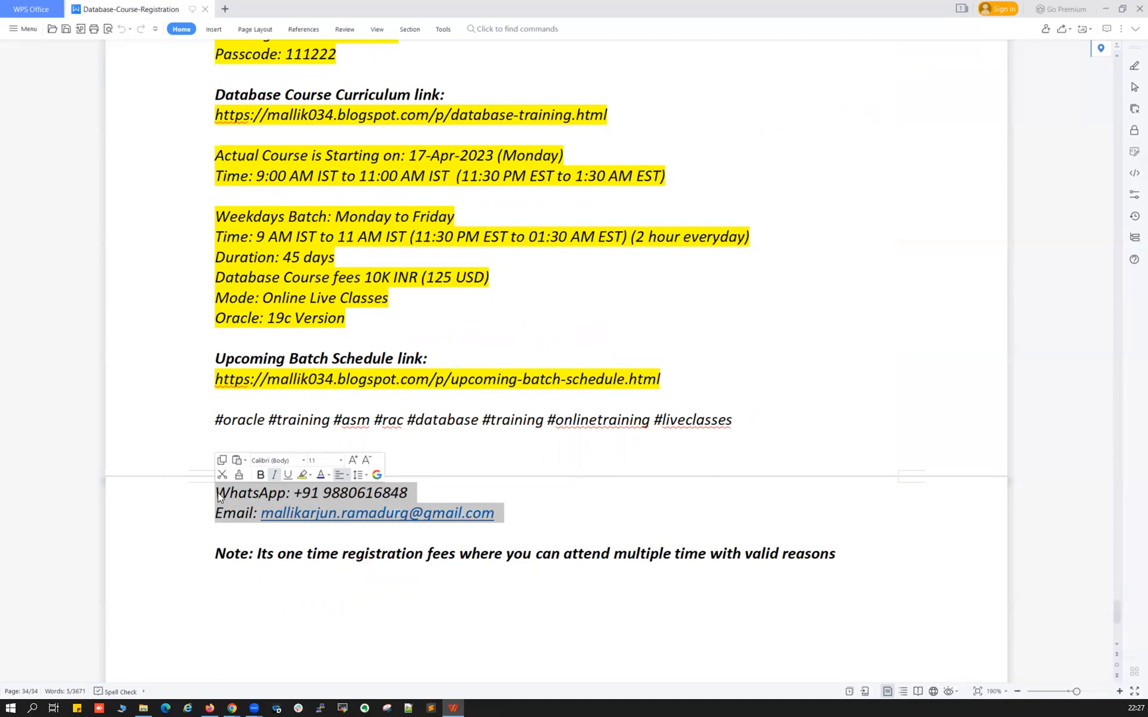
left_click(403, 576)
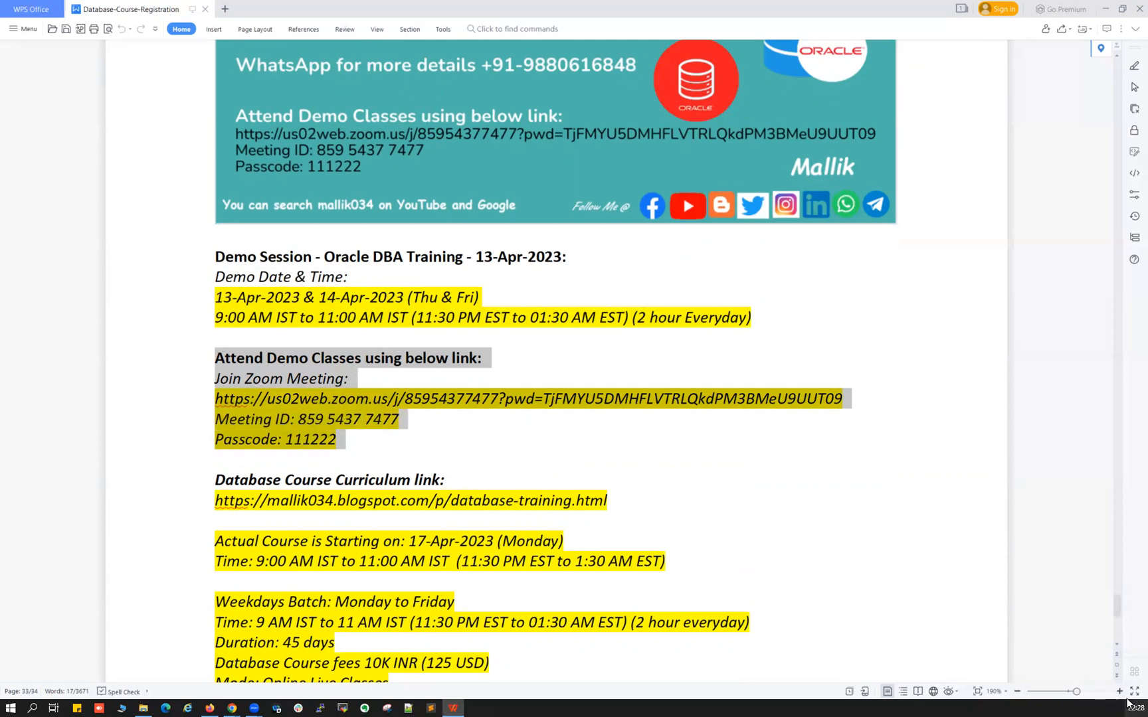
- Check 13, 16 and 17 April in the calendar and select the start date 17-Apr-2023
left_click(1134, 712)
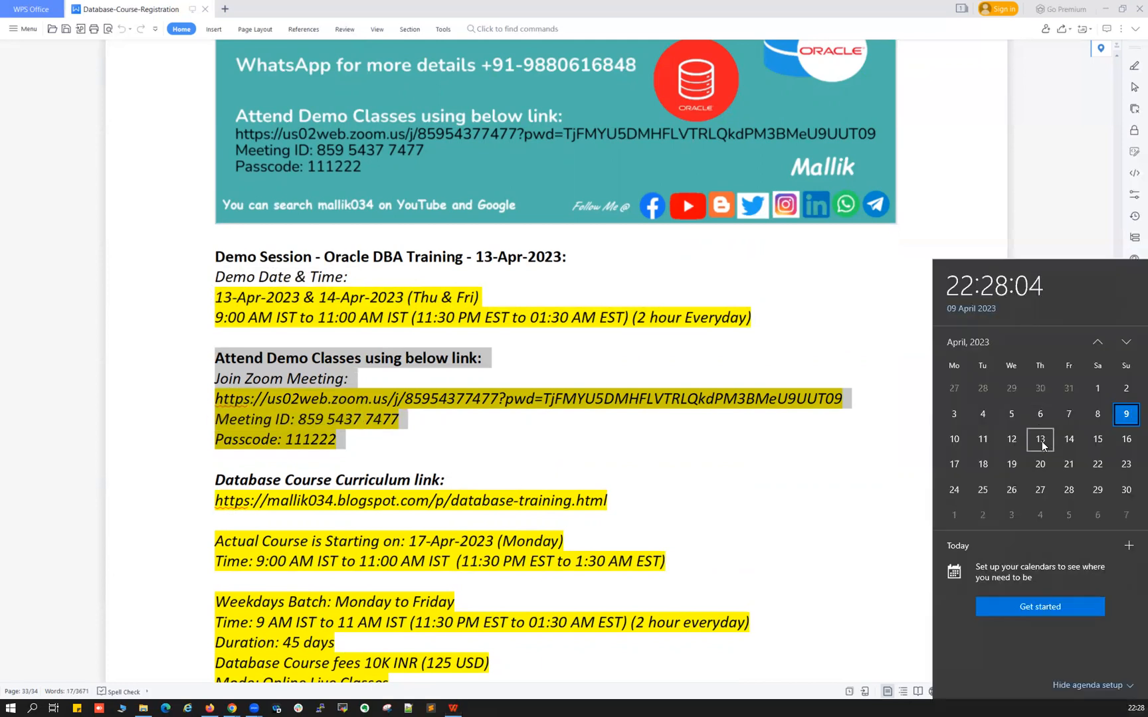
left_click(1039, 438)
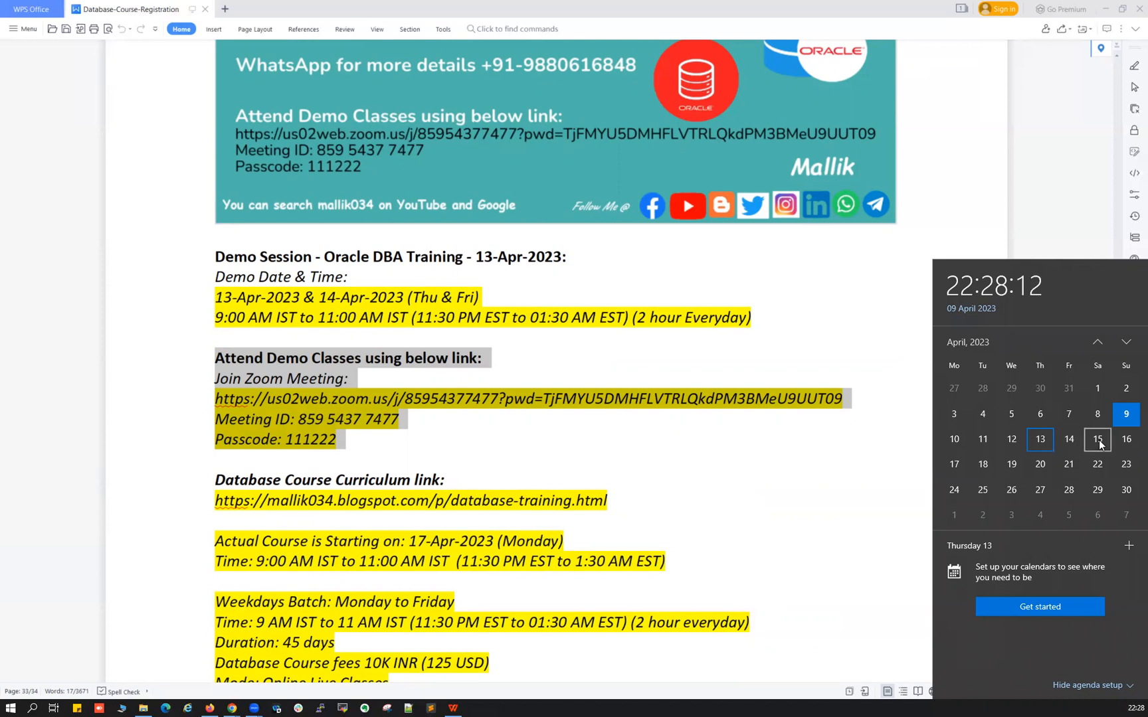
left_click(1125, 440)
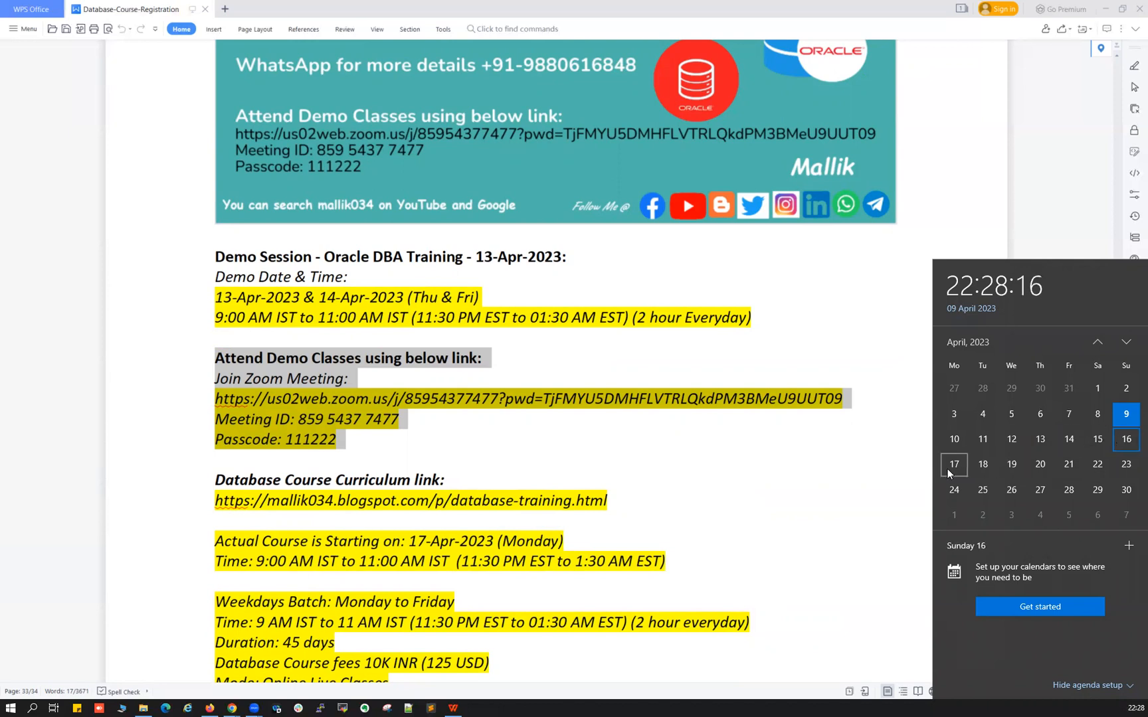
left_click(954, 463)
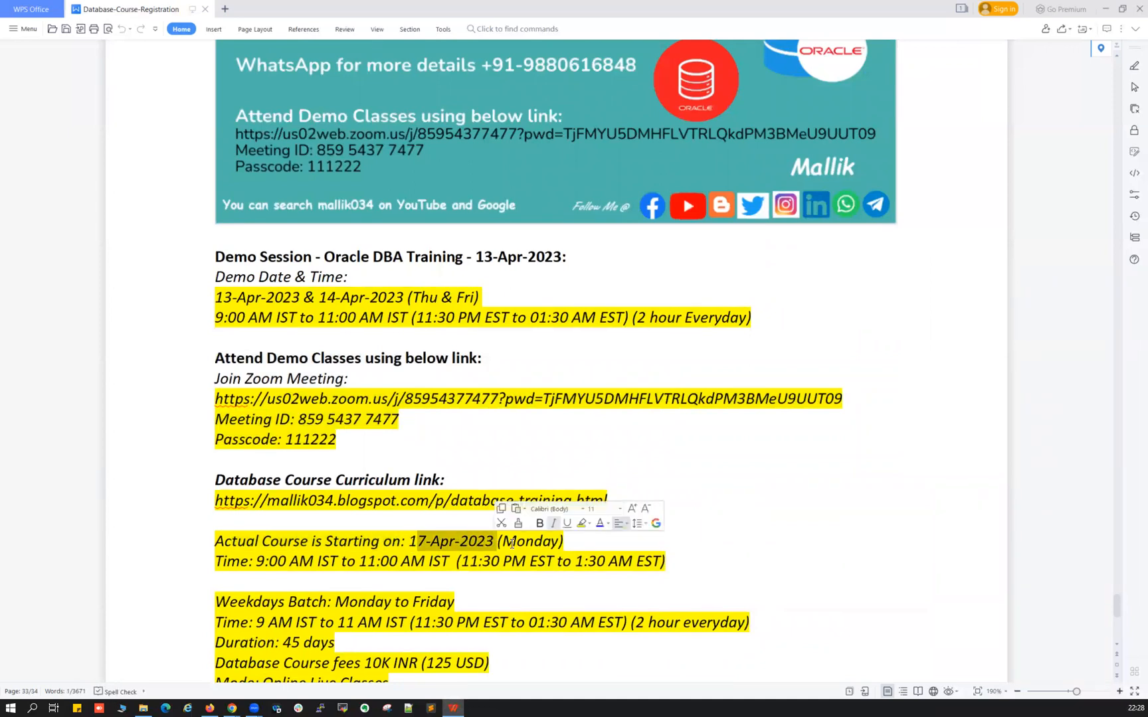
left_click(292, 562)
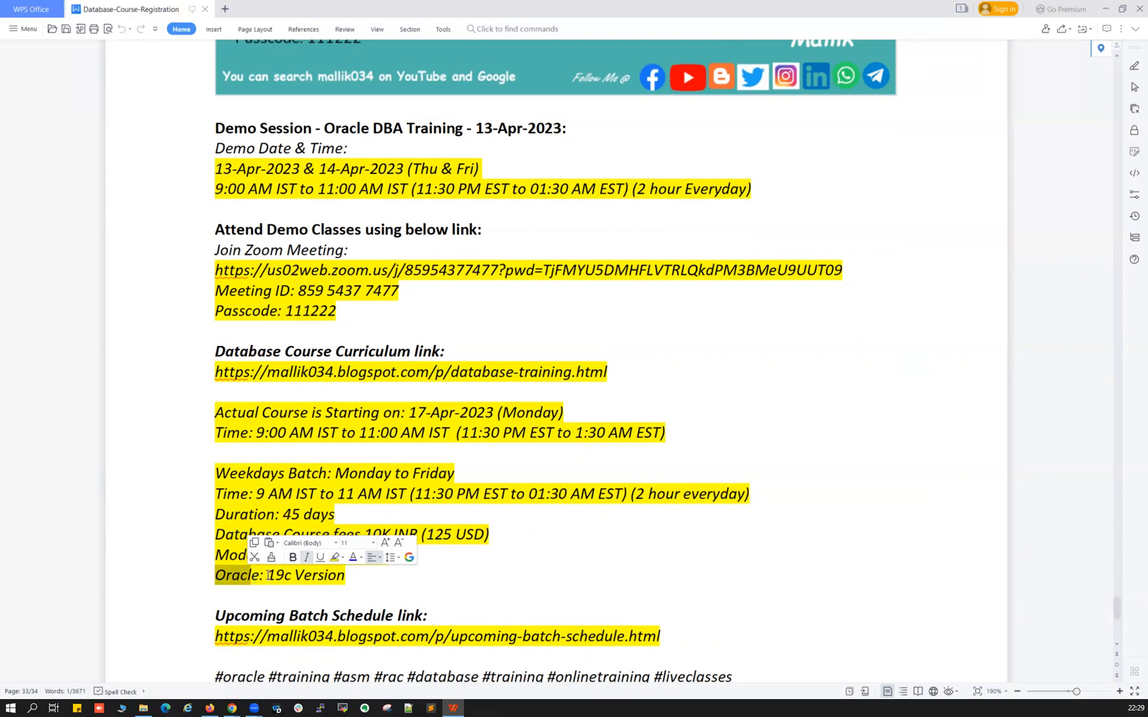
scroll("down", 3)
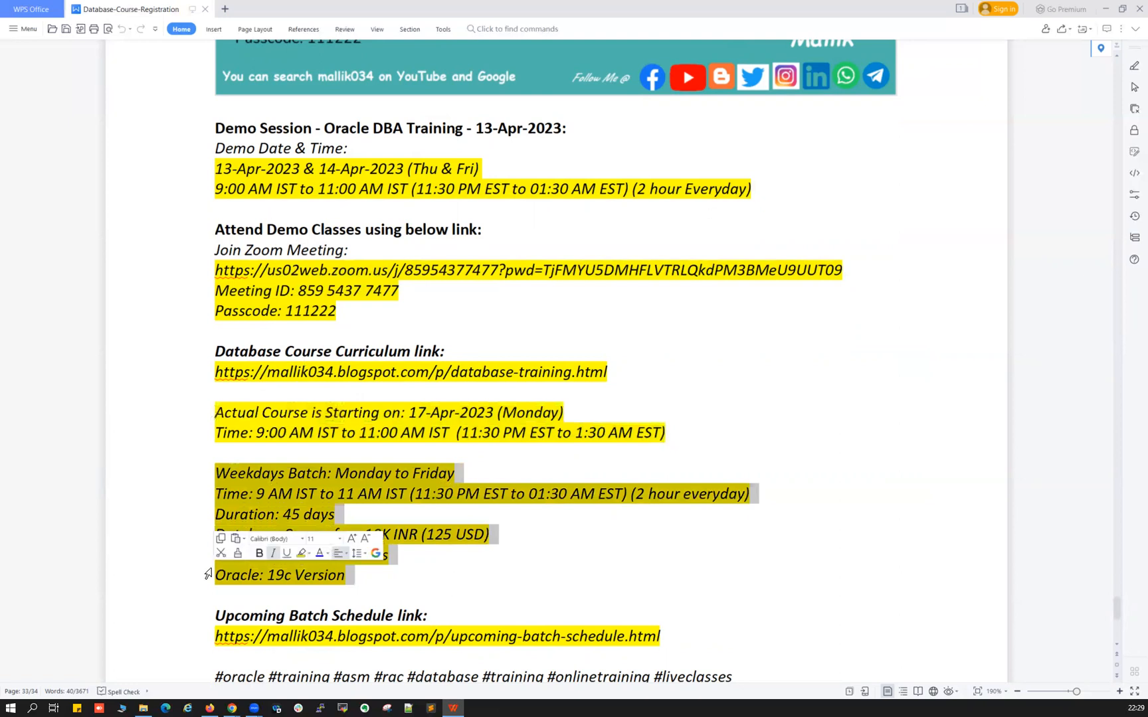
mouse_move(578, 566)
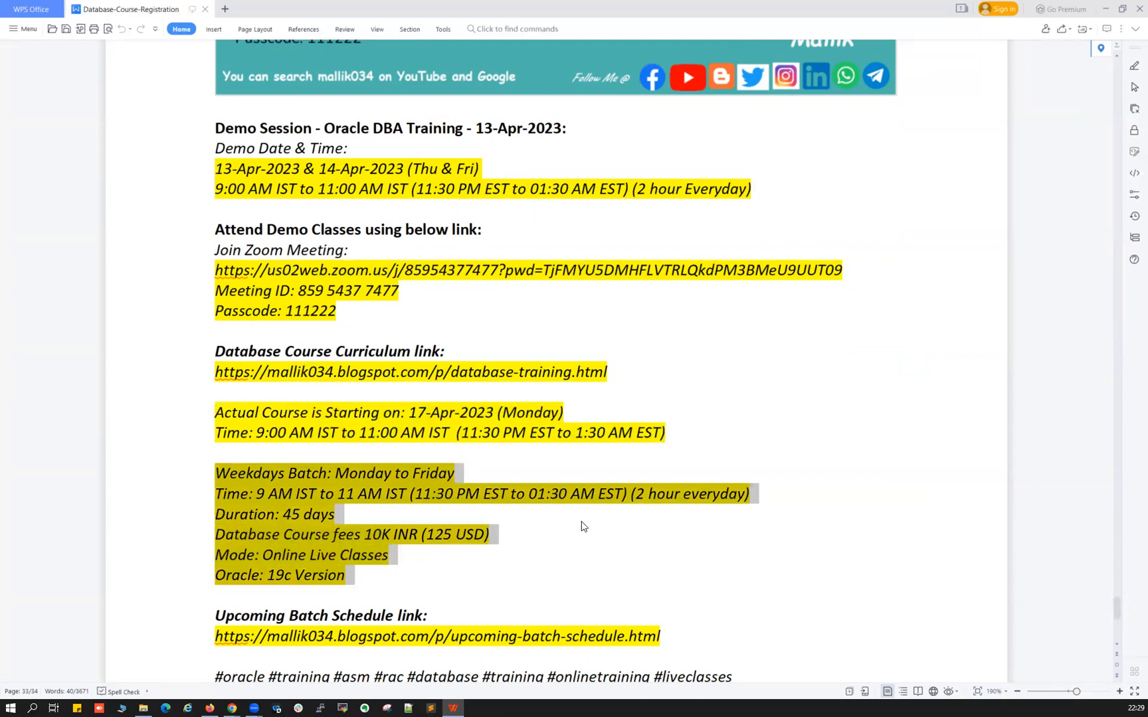
mouse_move(562, 479)
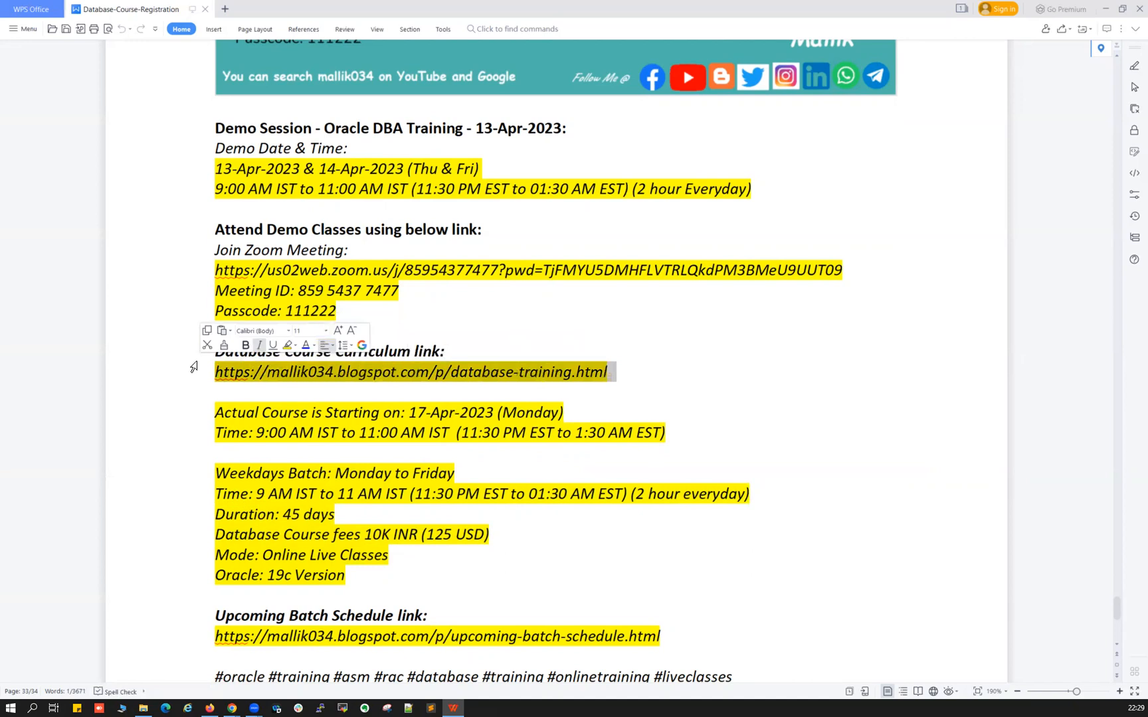
mouse_move(175, 673)
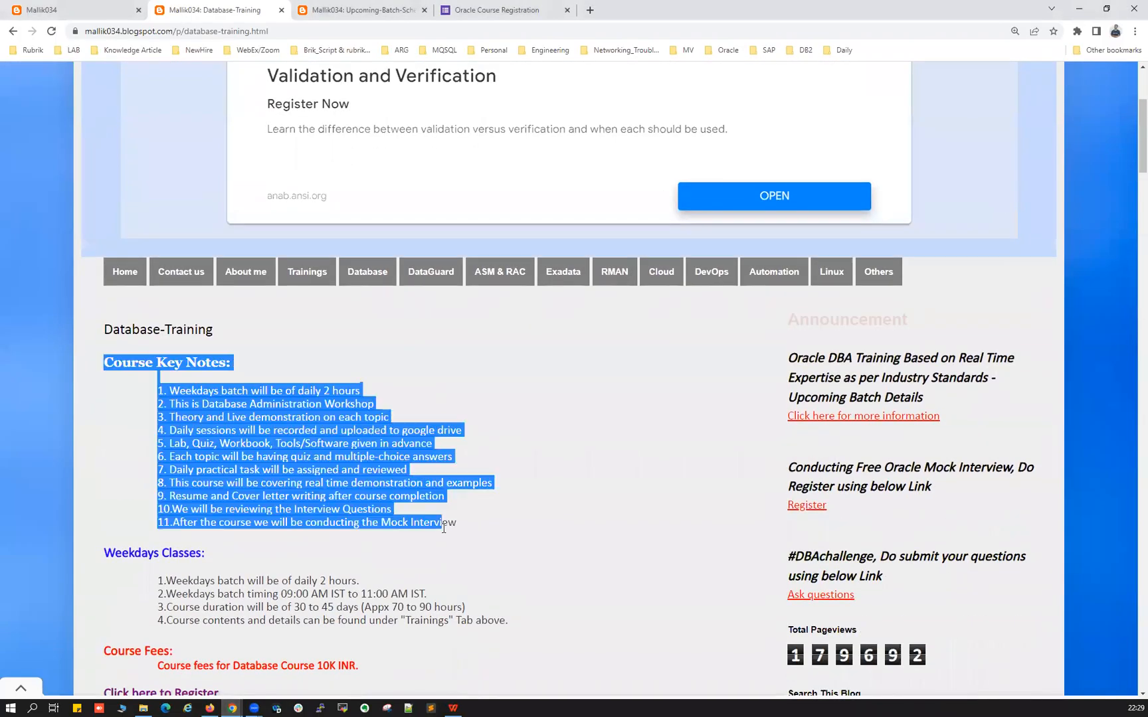
scroll("down", 3)
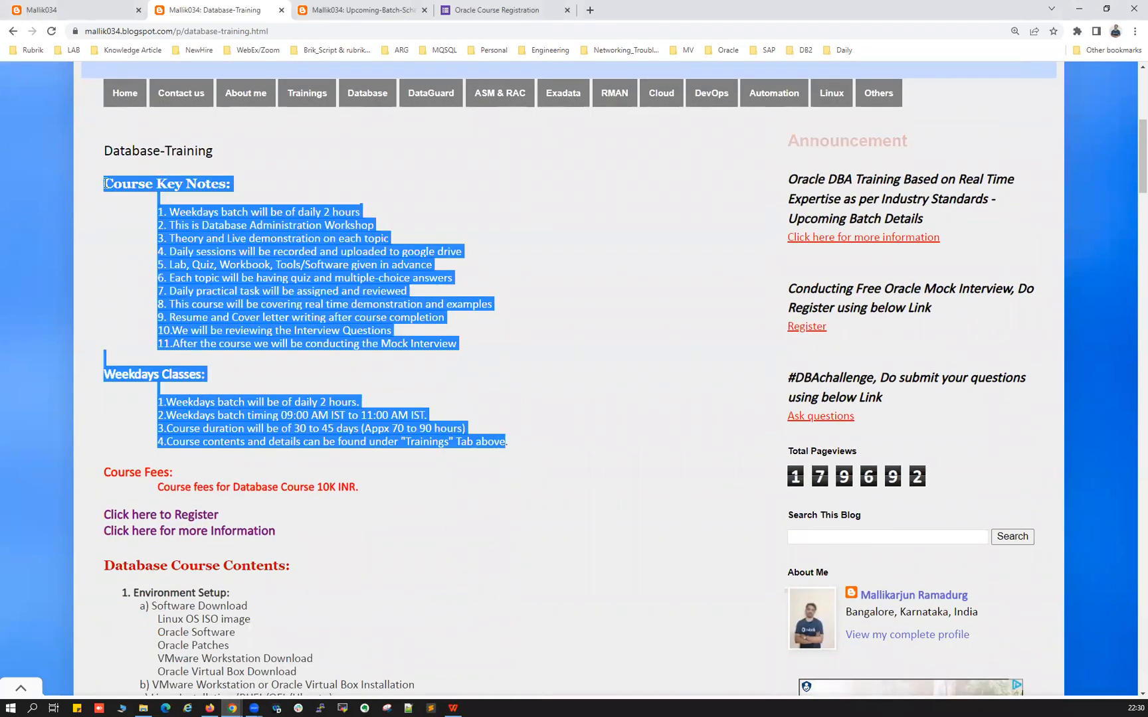
scroll("down", 3)
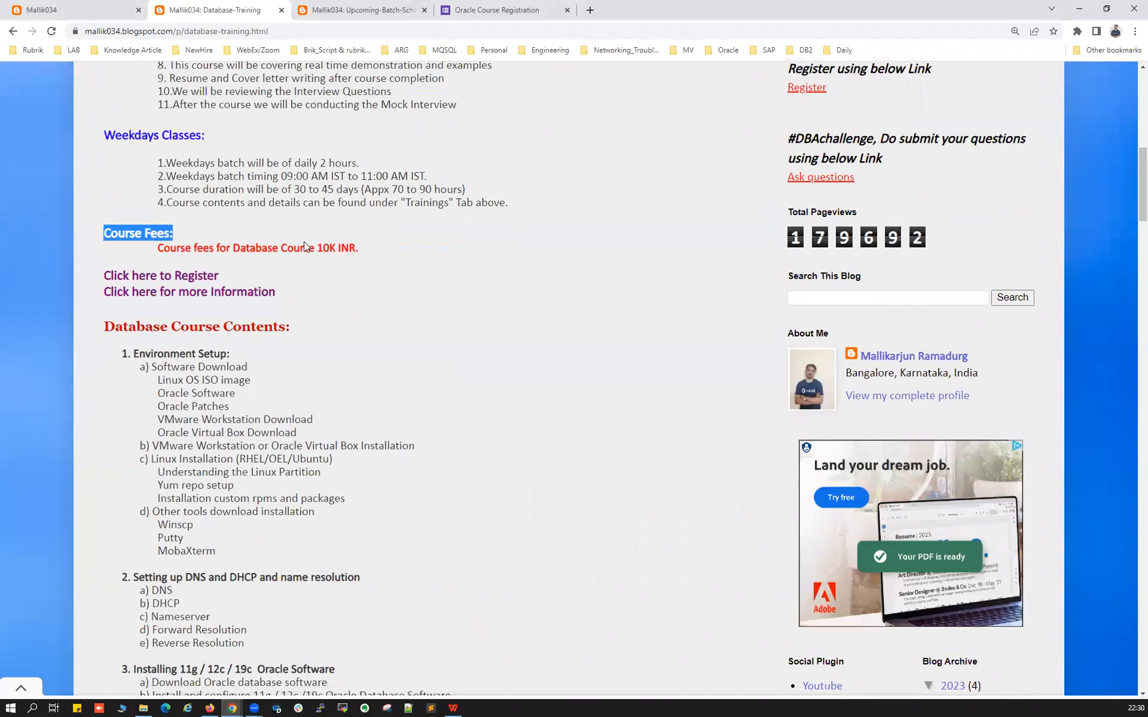
double_click(161, 275)
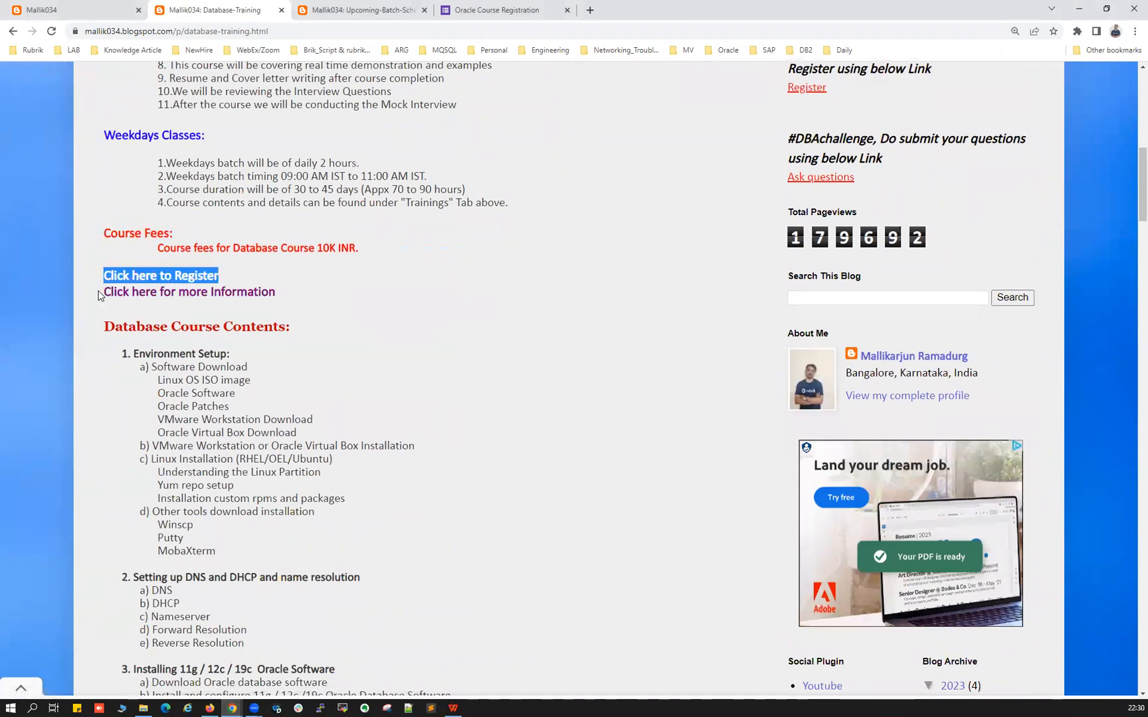
left_click(189, 291)
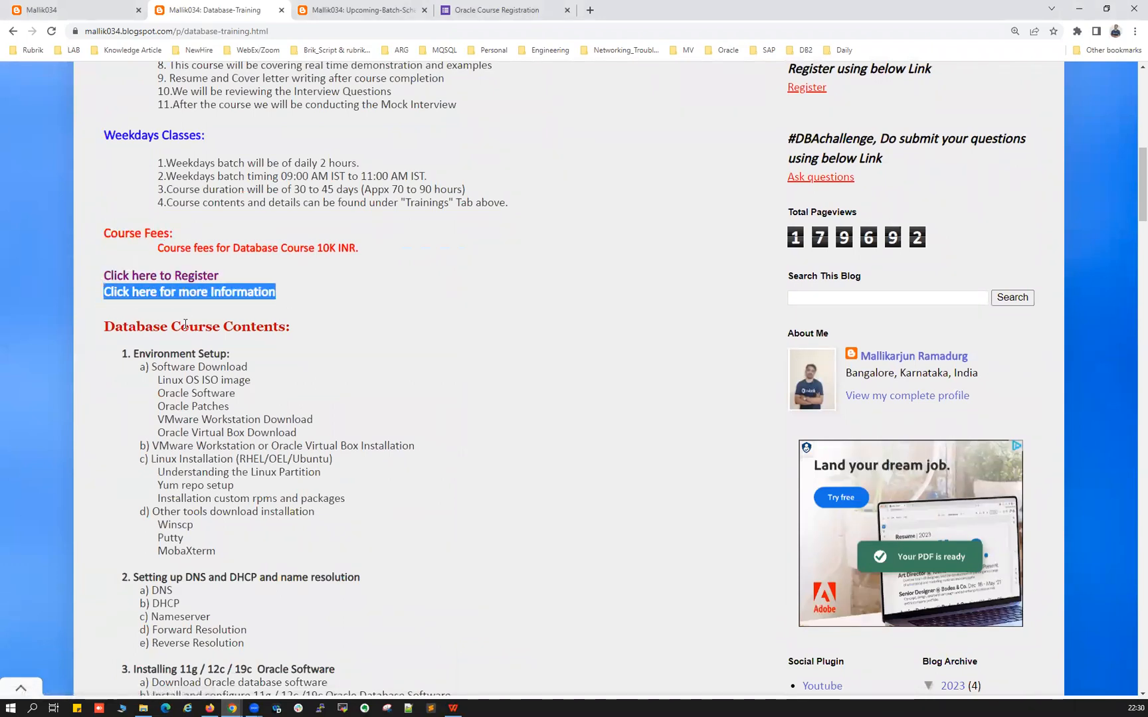
scroll("down", 3)
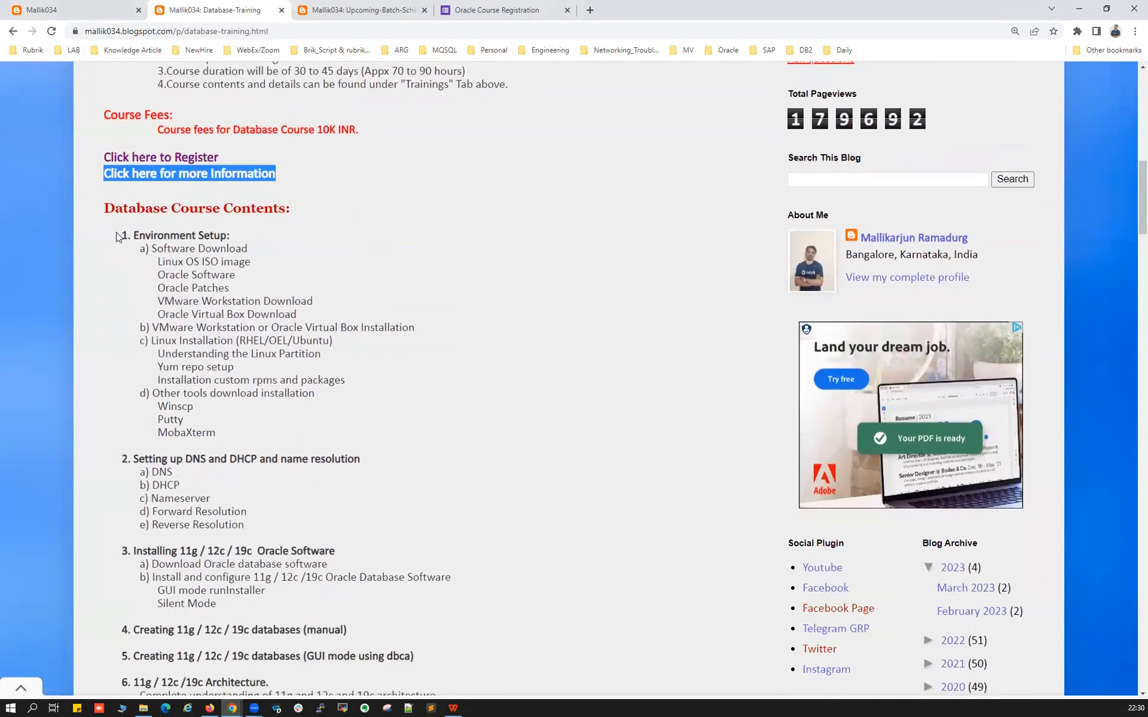
left_click_drag(121, 234, 217, 432)
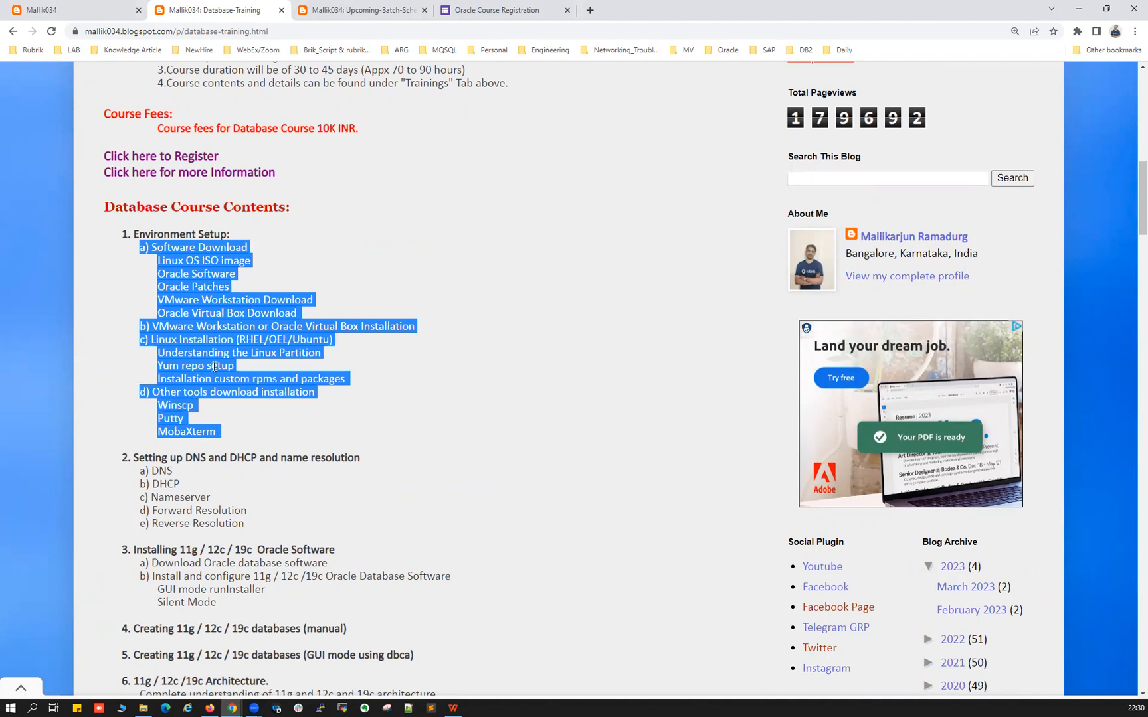
left_click(212, 345)
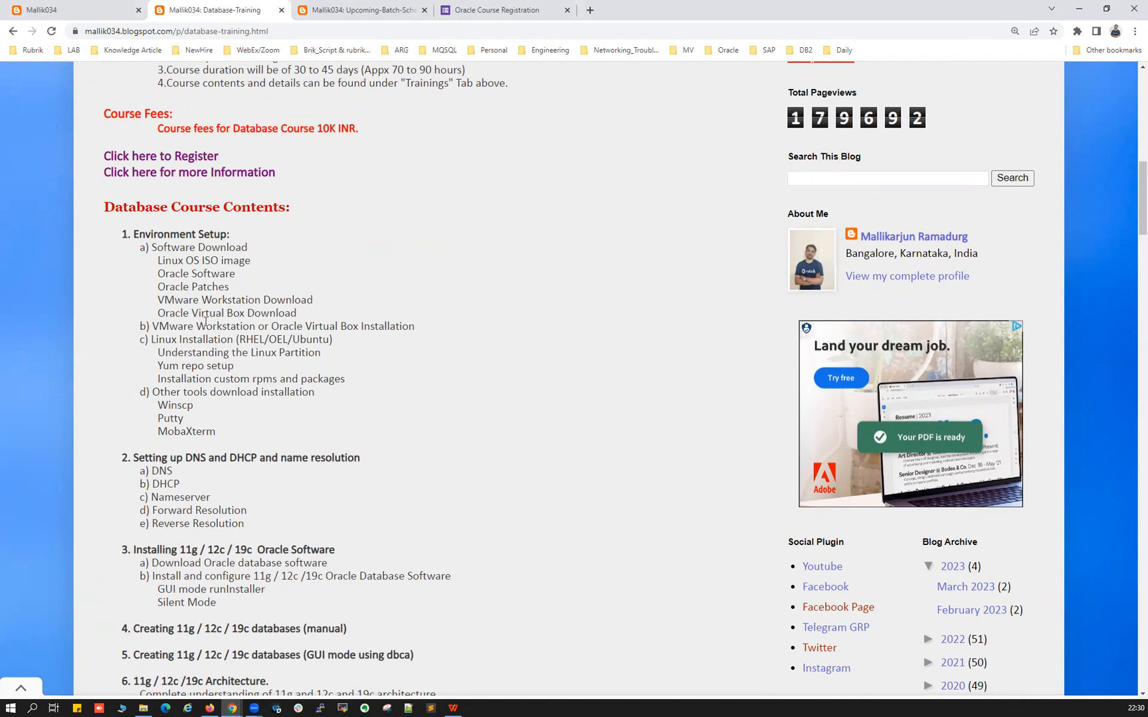
left_click_drag(141, 248, 216, 431)
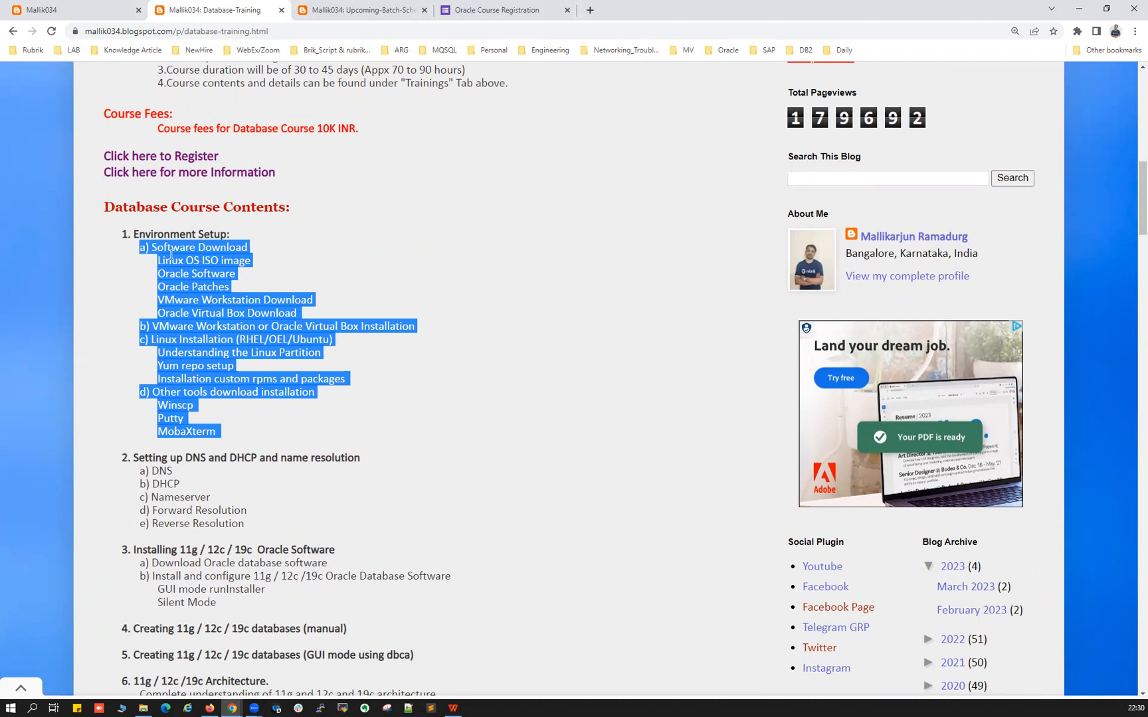
left_click_drag(188, 432, 172, 418)
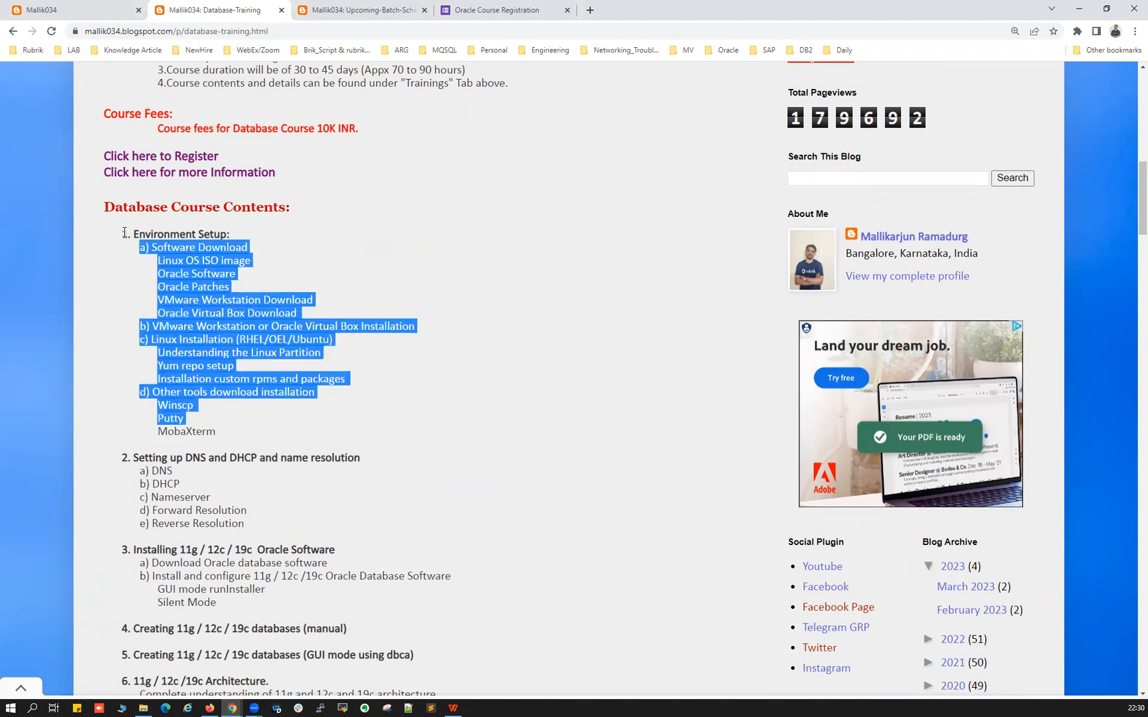
left_click(175, 234)
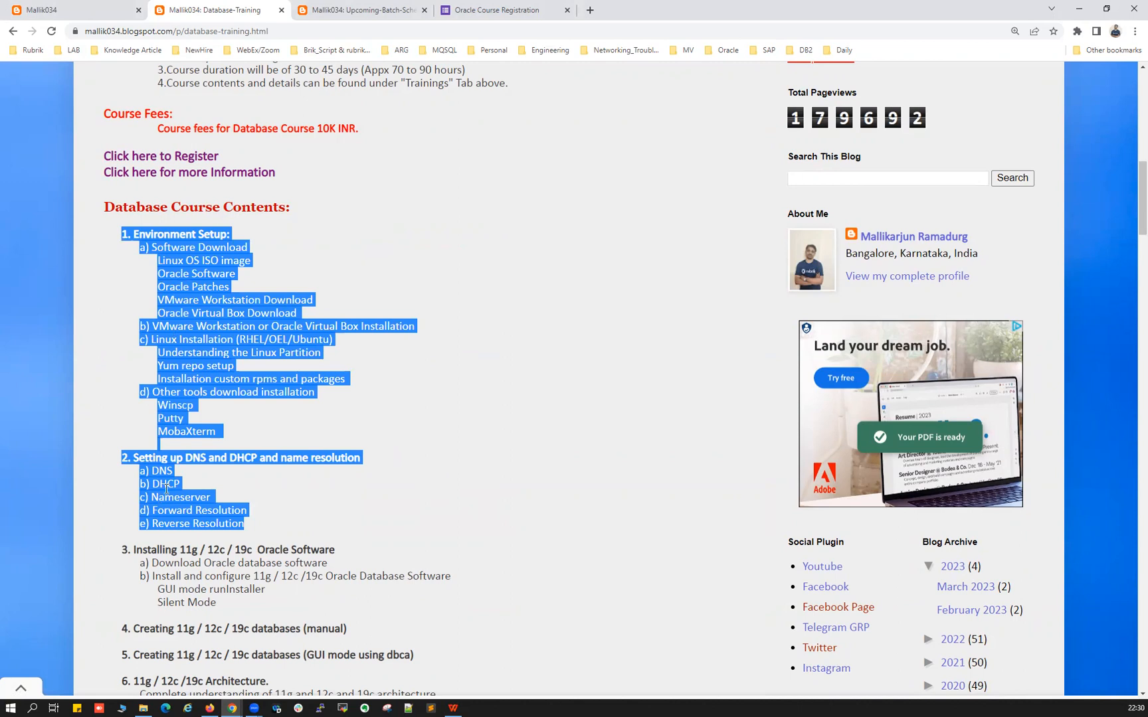
scroll("down", 3)
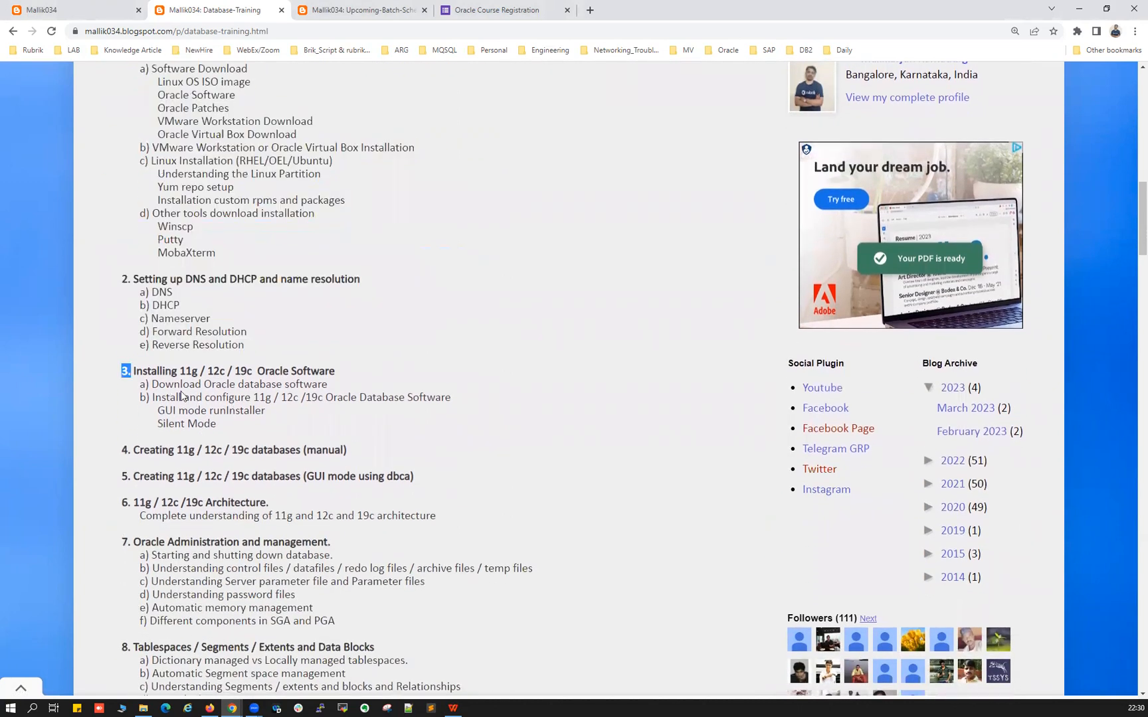
left_click_drag(121, 370, 413, 476)
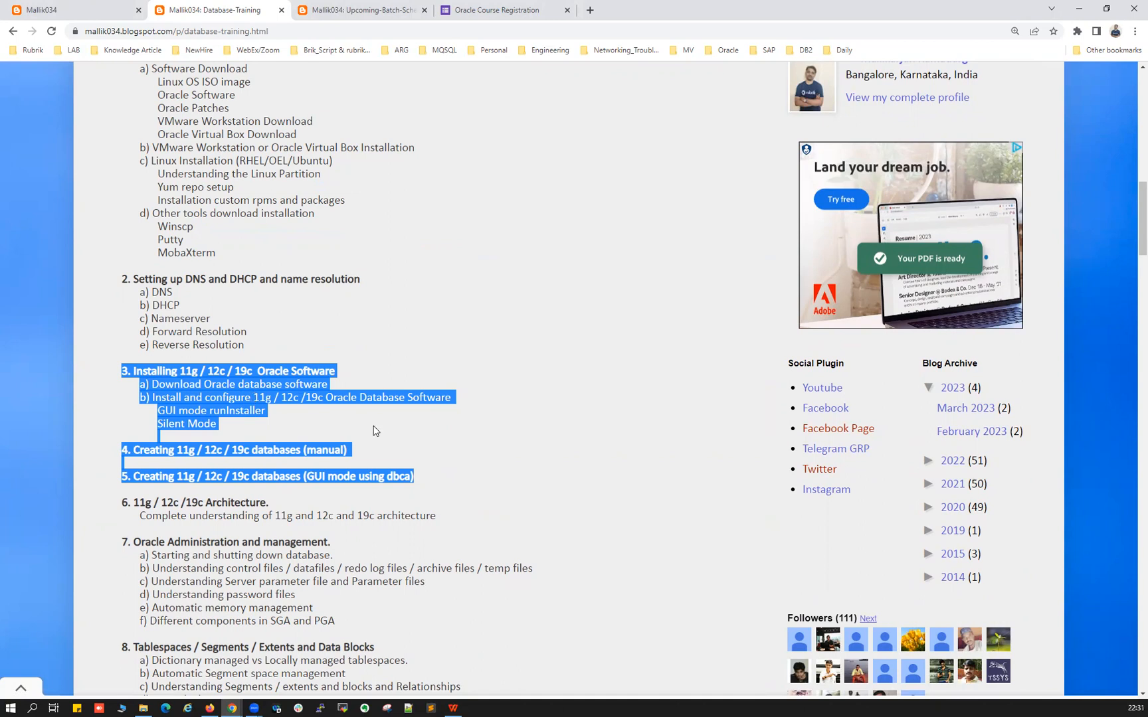
scroll("down", 3)
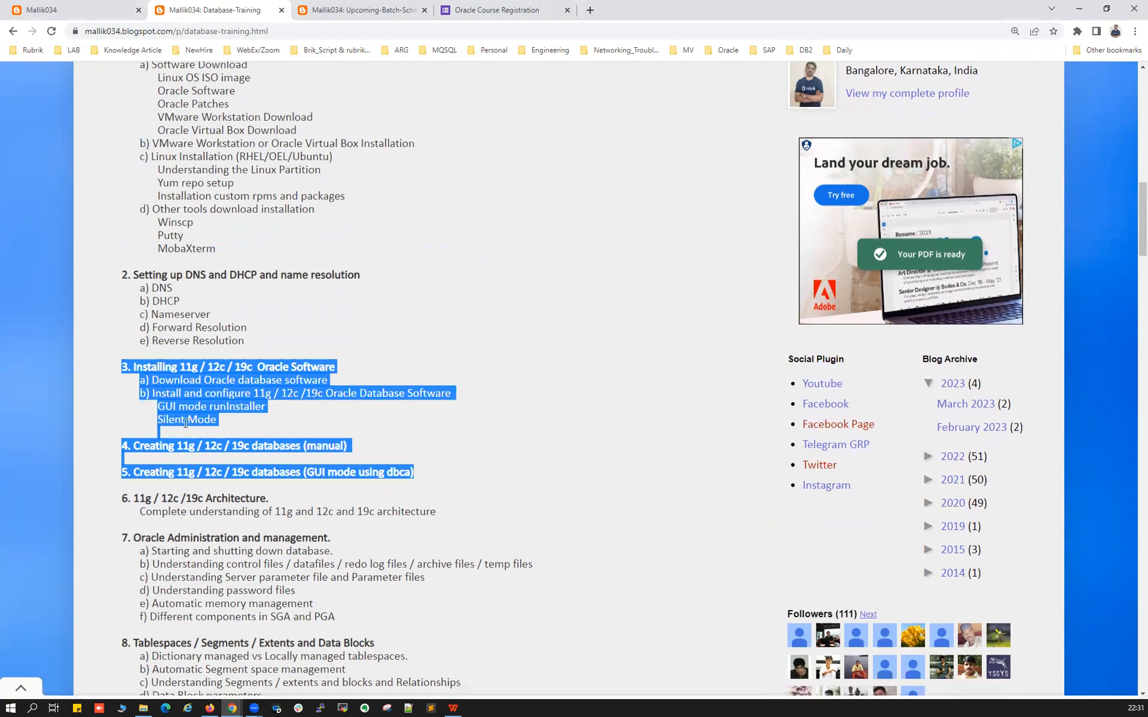
scroll("down", 3)
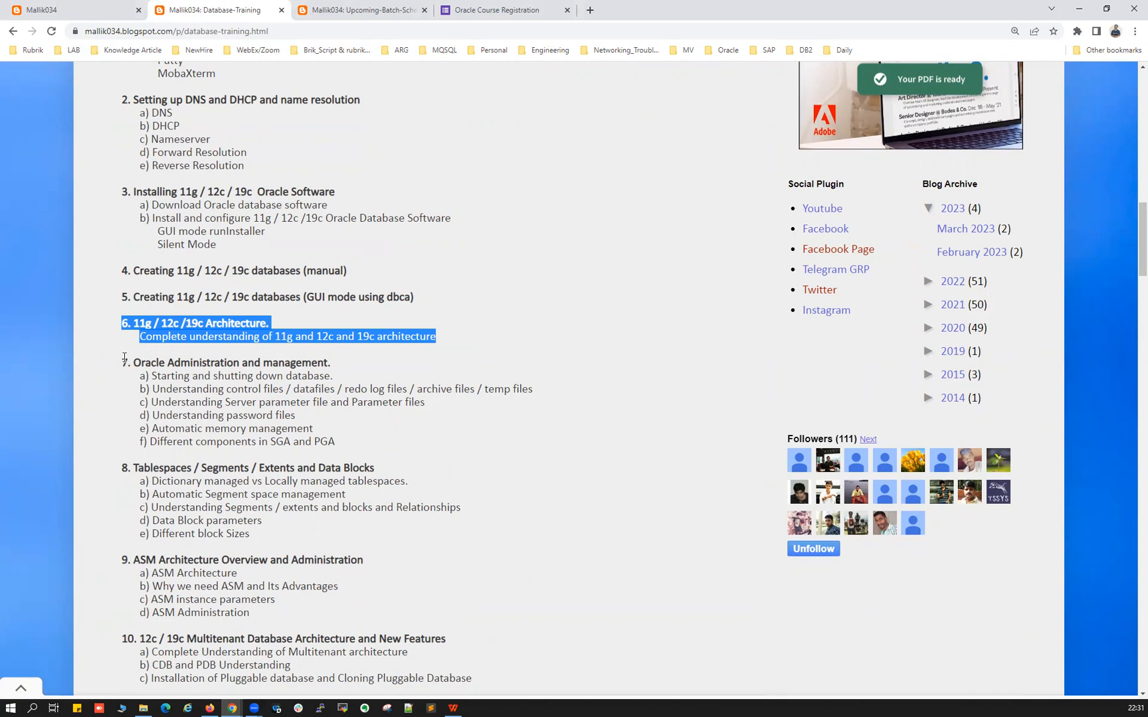
left_click_drag(123, 362, 338, 441)
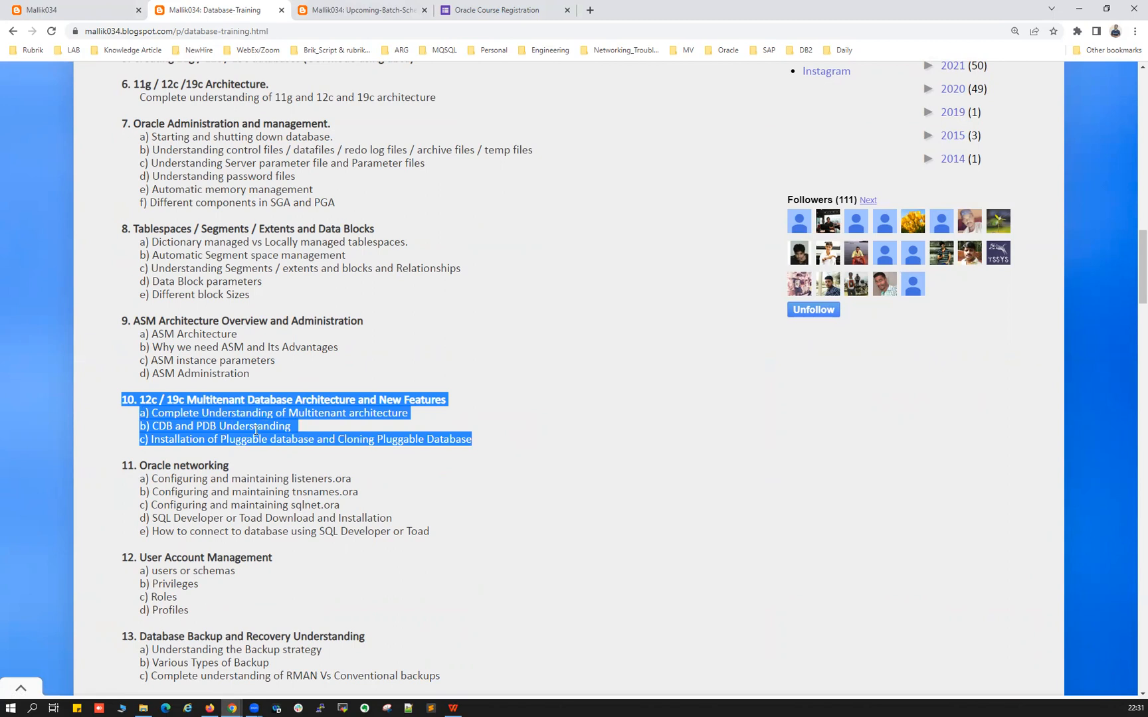
mouse_move(241, 419)
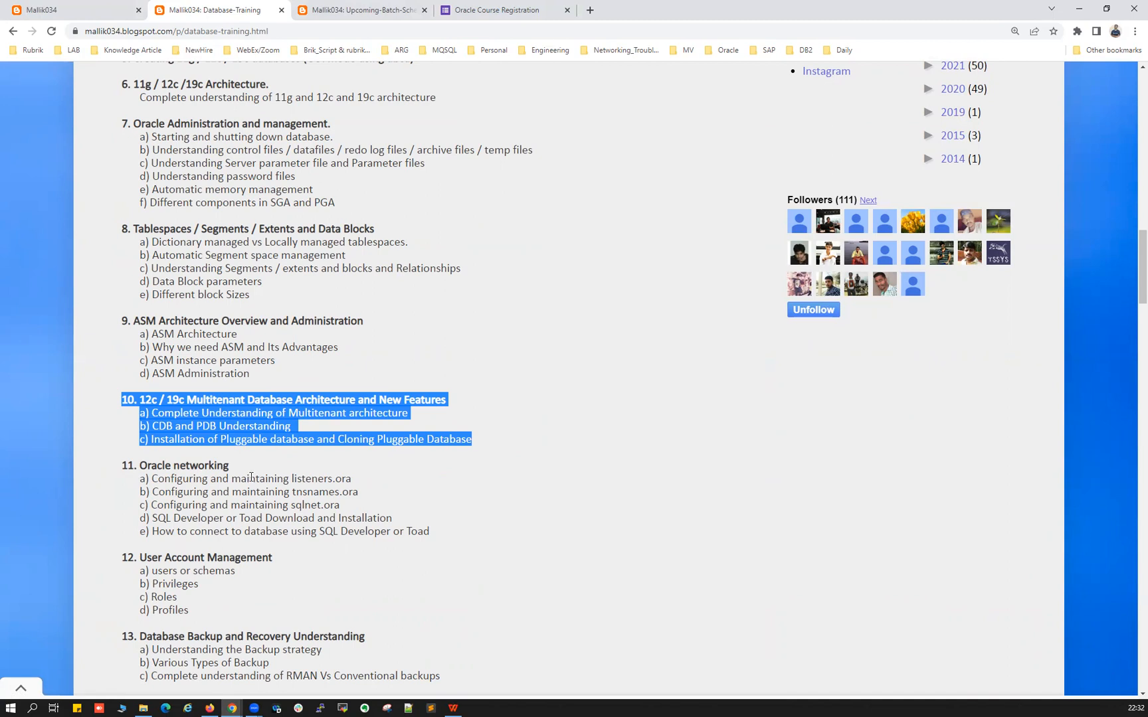
mouse_move(89, 528)
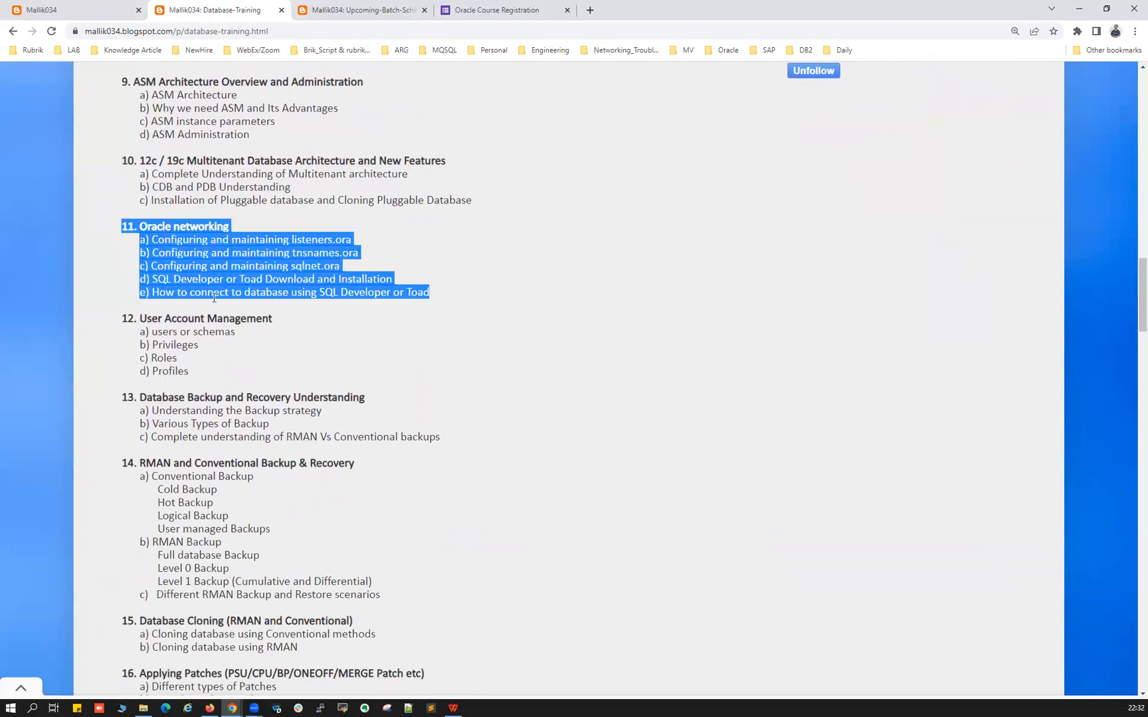
left_click(135, 328)
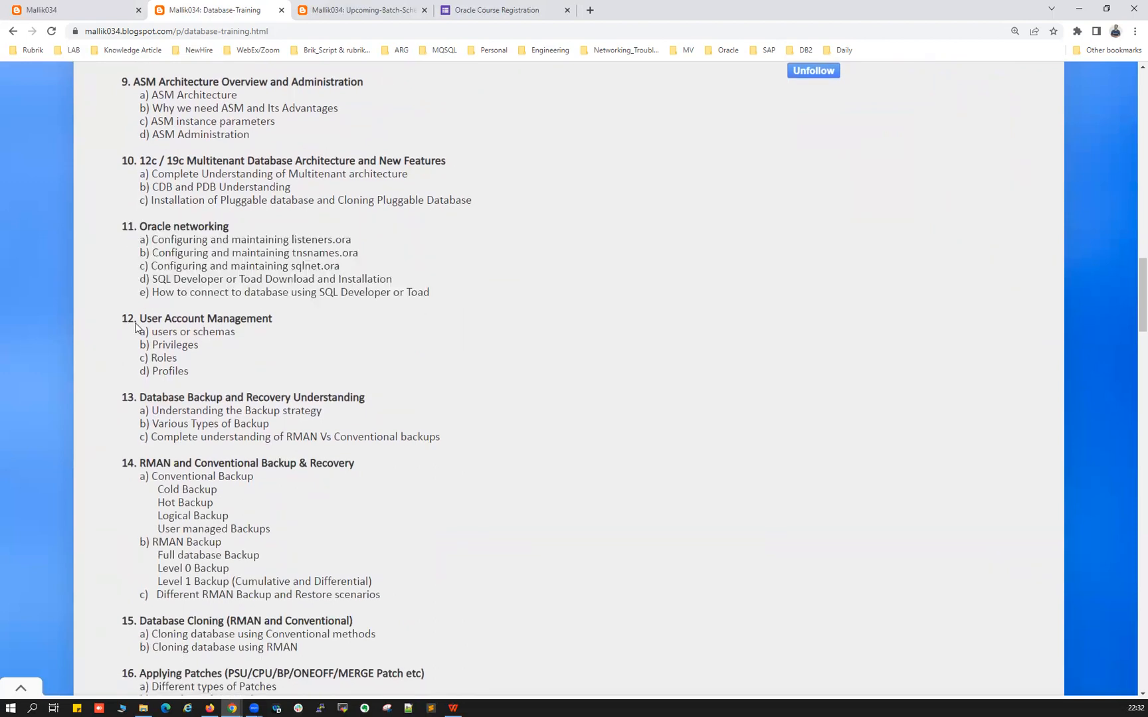
left_click_drag(134, 319, 198, 373)
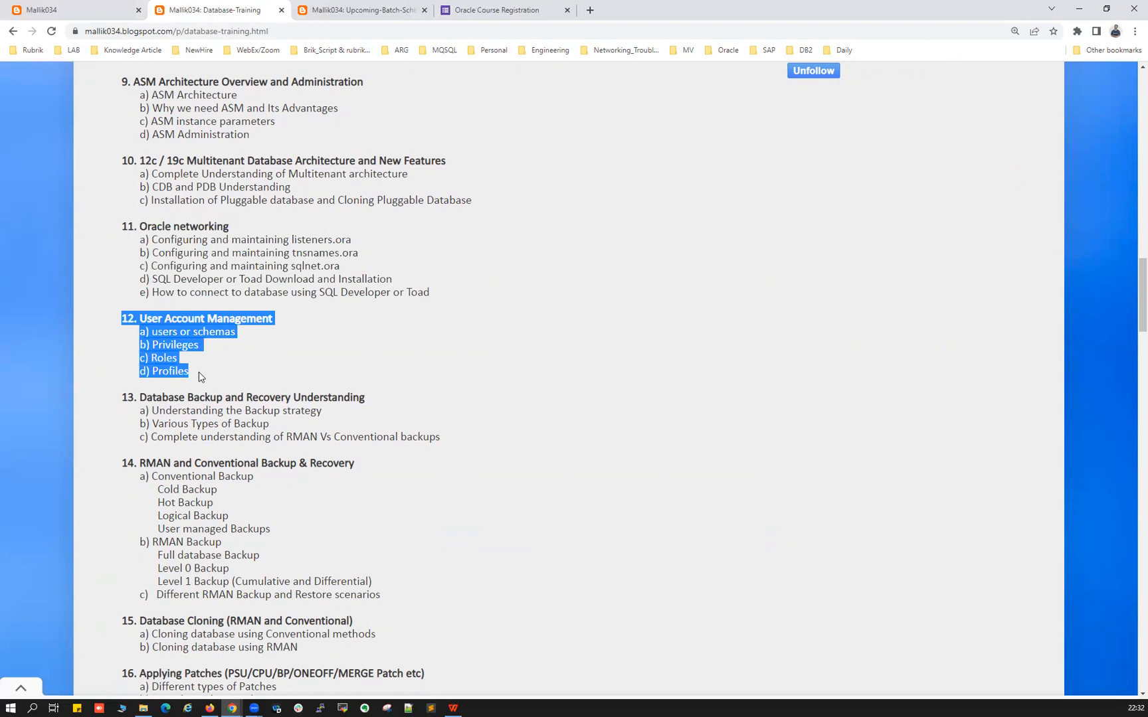
mouse_move(167, 339)
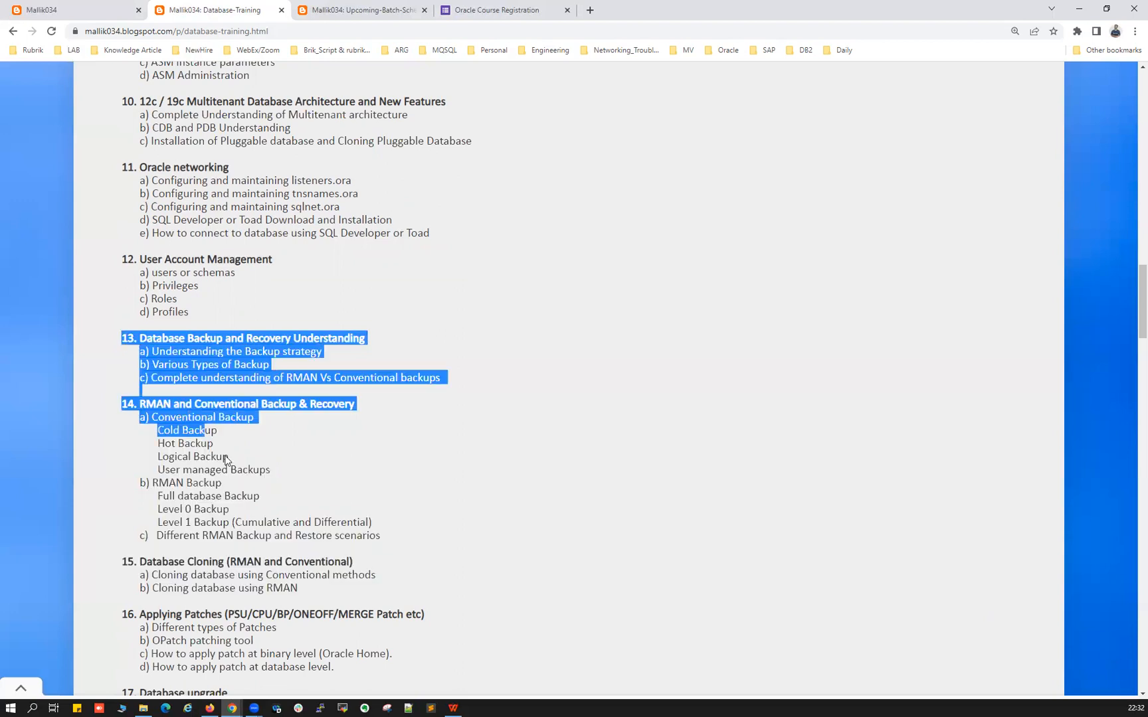
left_click_drag(215, 431, 338, 601)
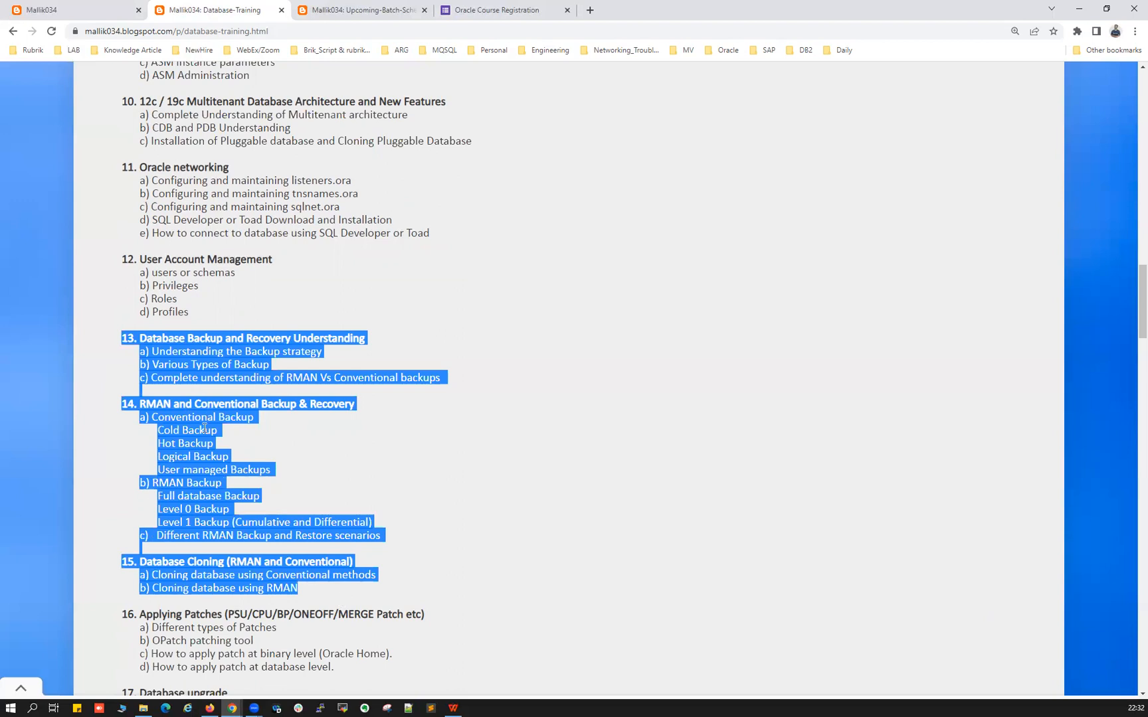
scroll("down", 3)
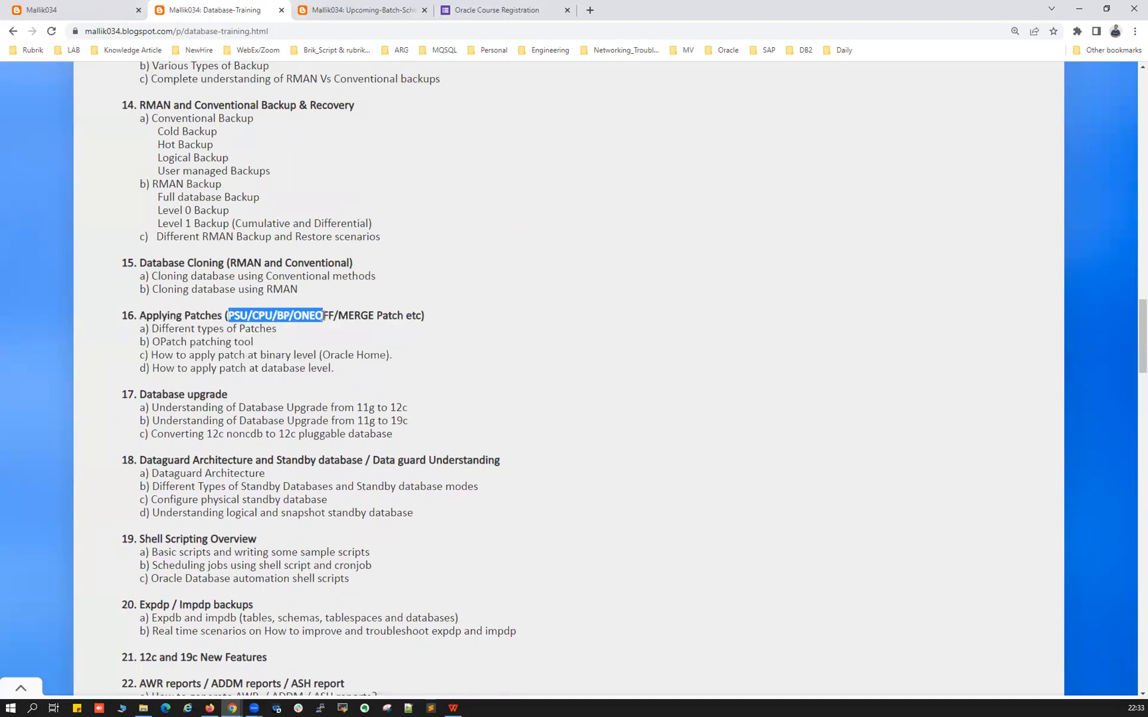
left_click_drag(319, 315, 422, 315)
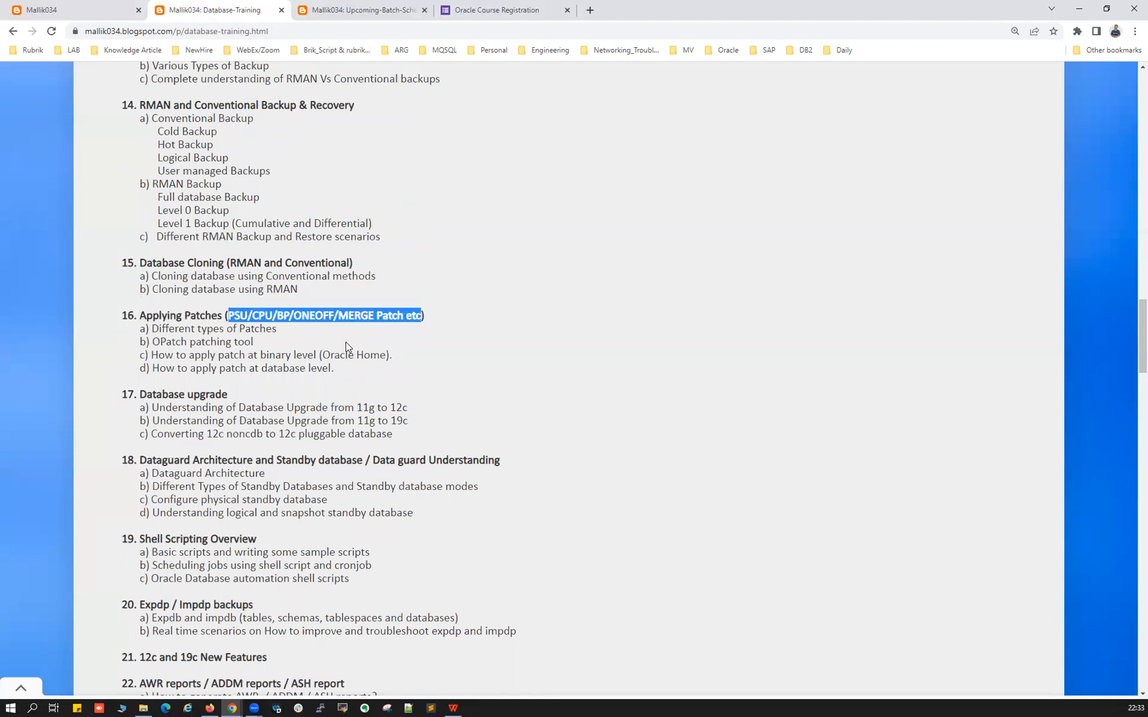
left_click_drag(325, 315, 334, 368)
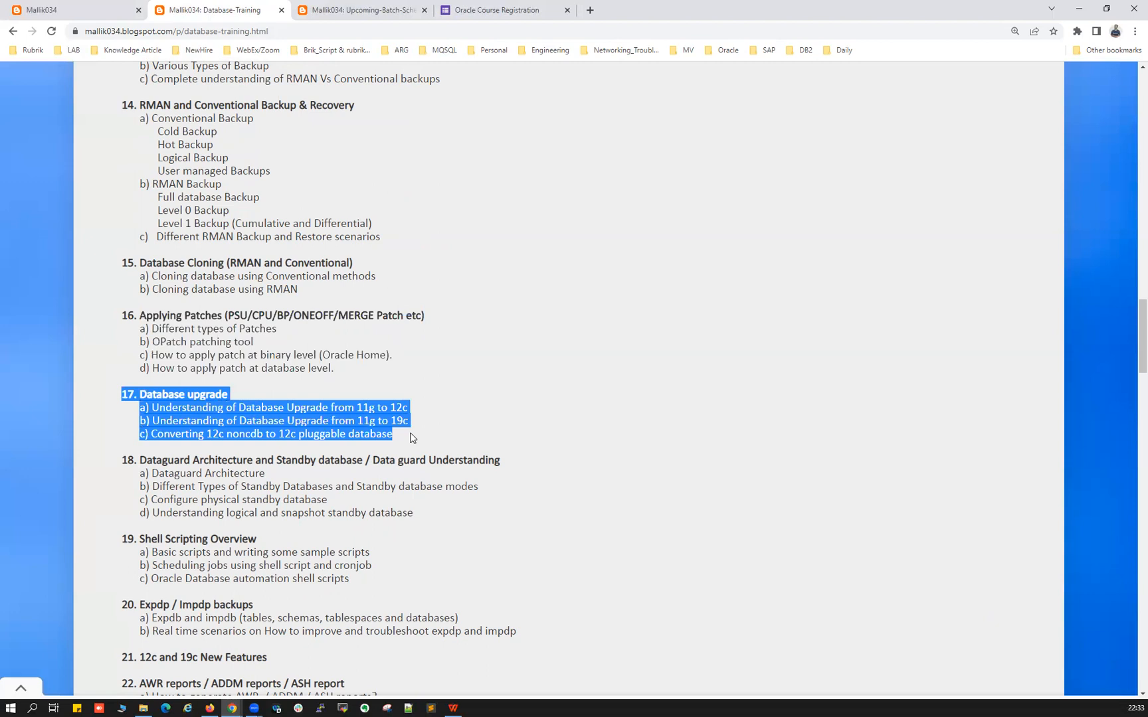
mouse_move(411, 434)
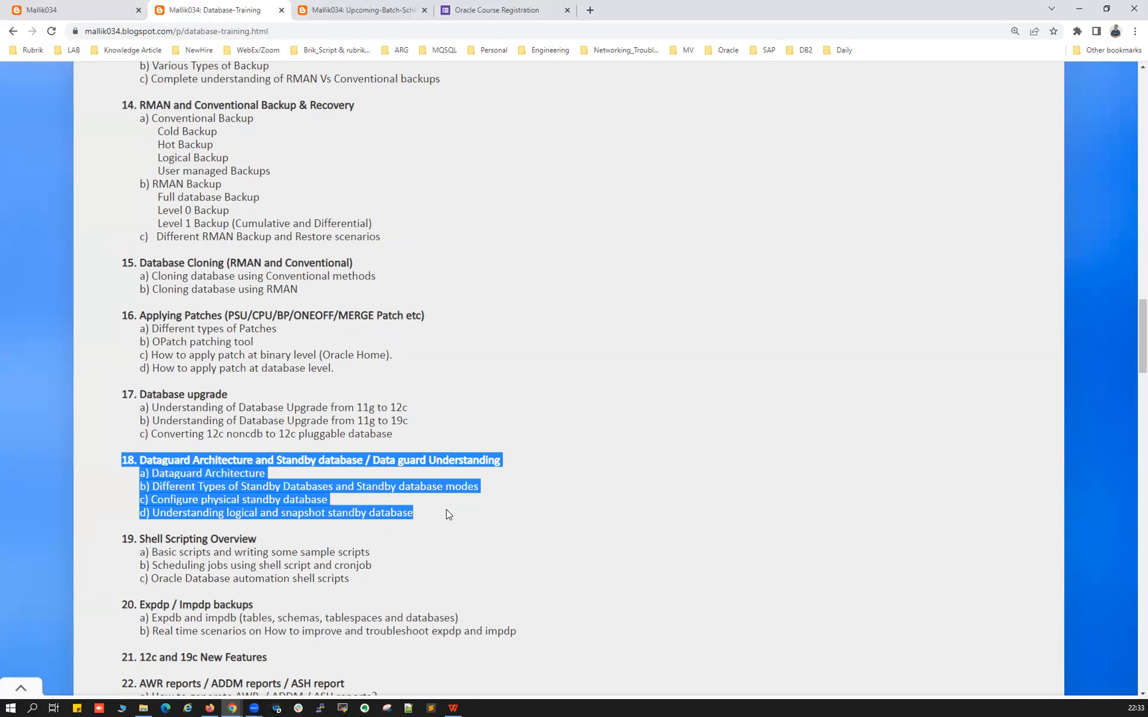
scroll("down", 3)
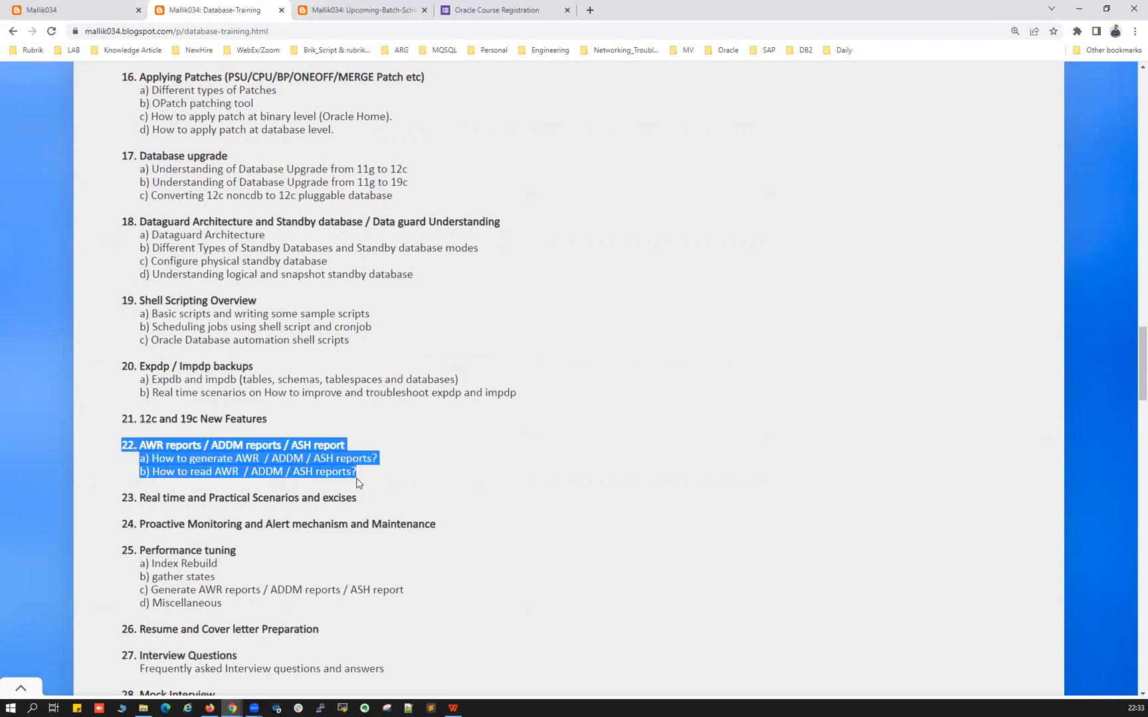
mouse_move(370, 482)
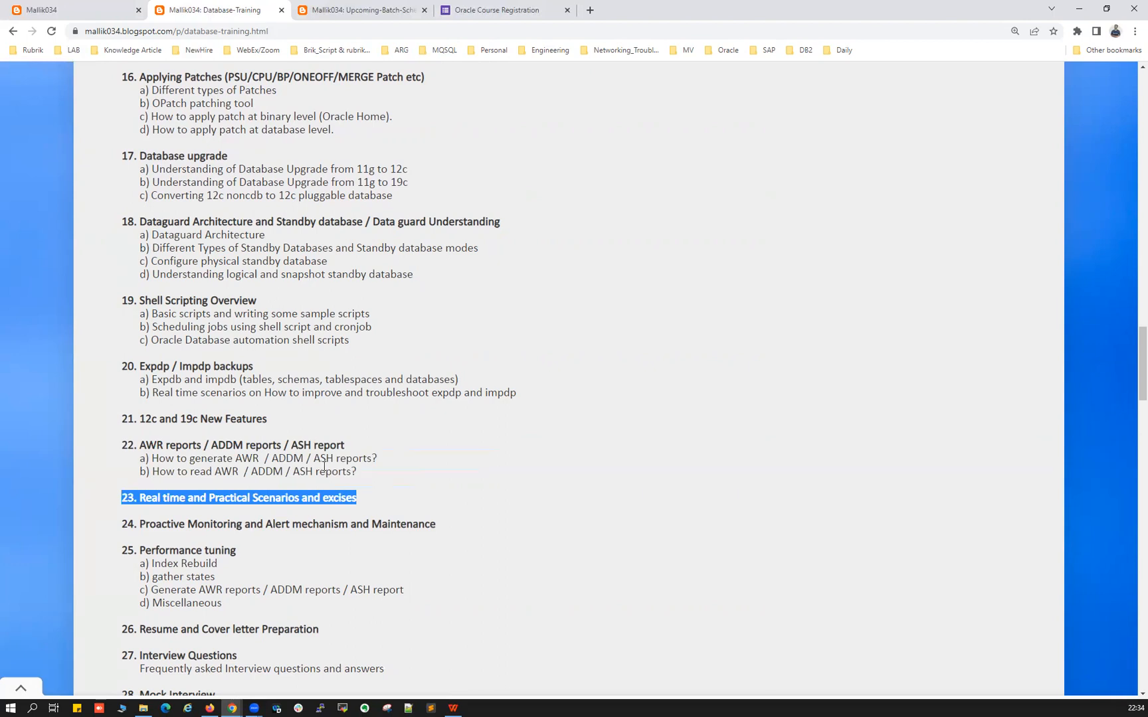
mouse_move(183, 542)
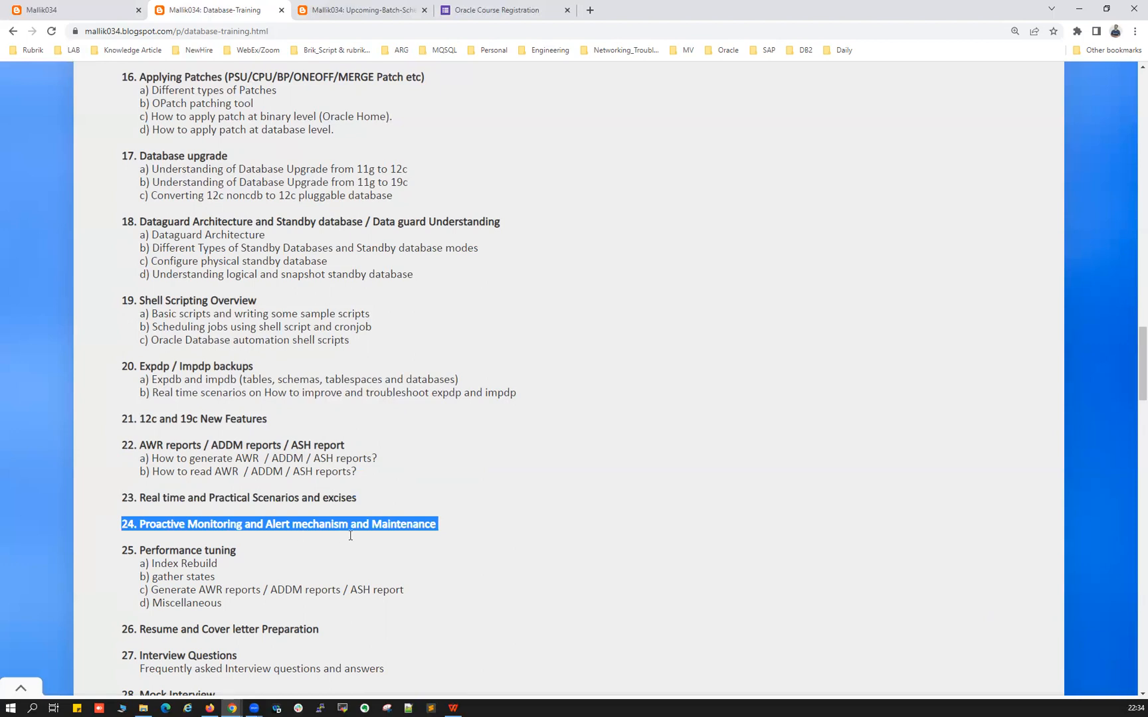
mouse_move(450, 529)
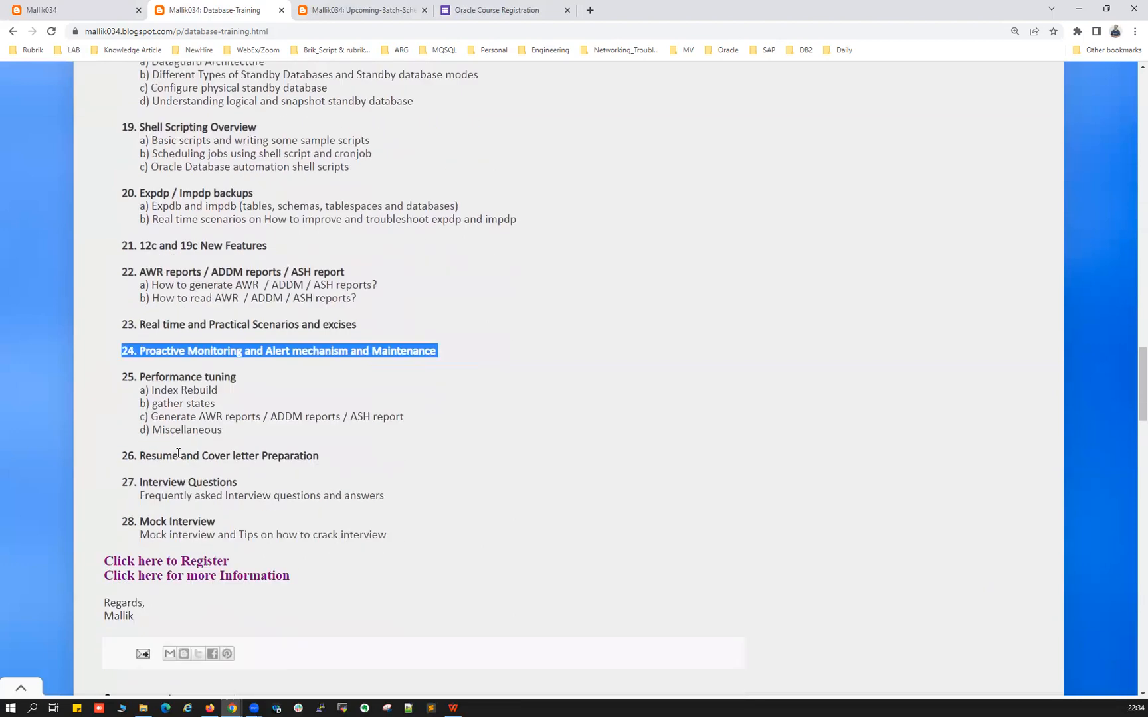
scroll("down", 3)
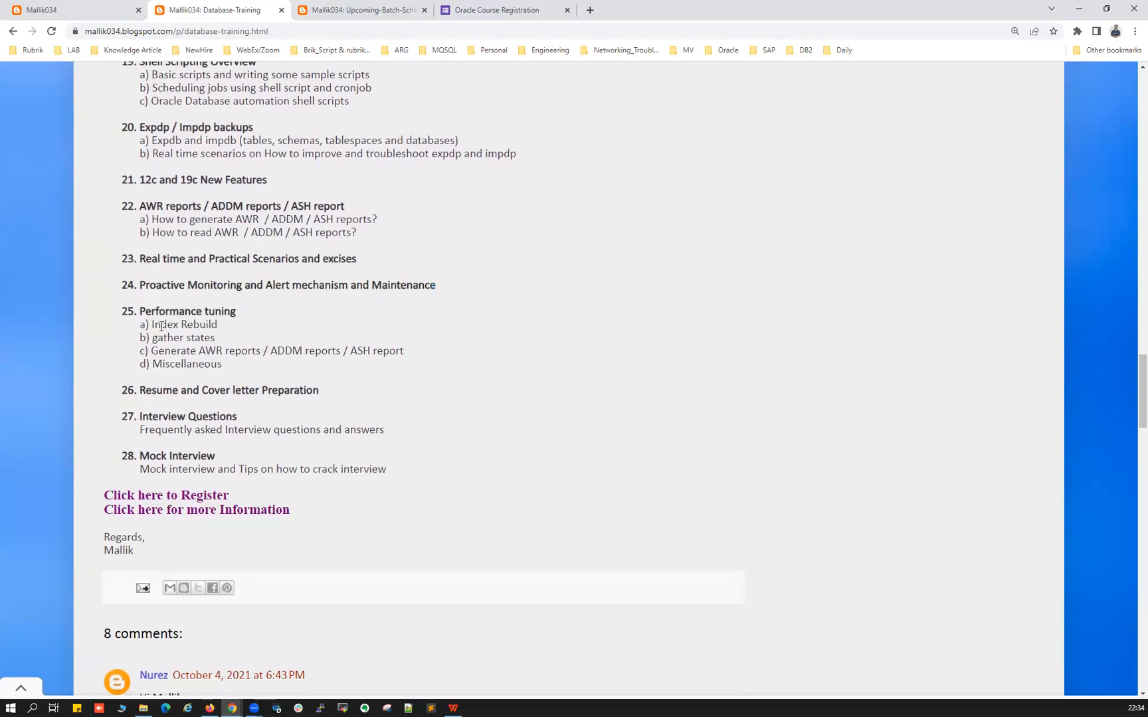
left_click_drag(155, 324, 227, 350)
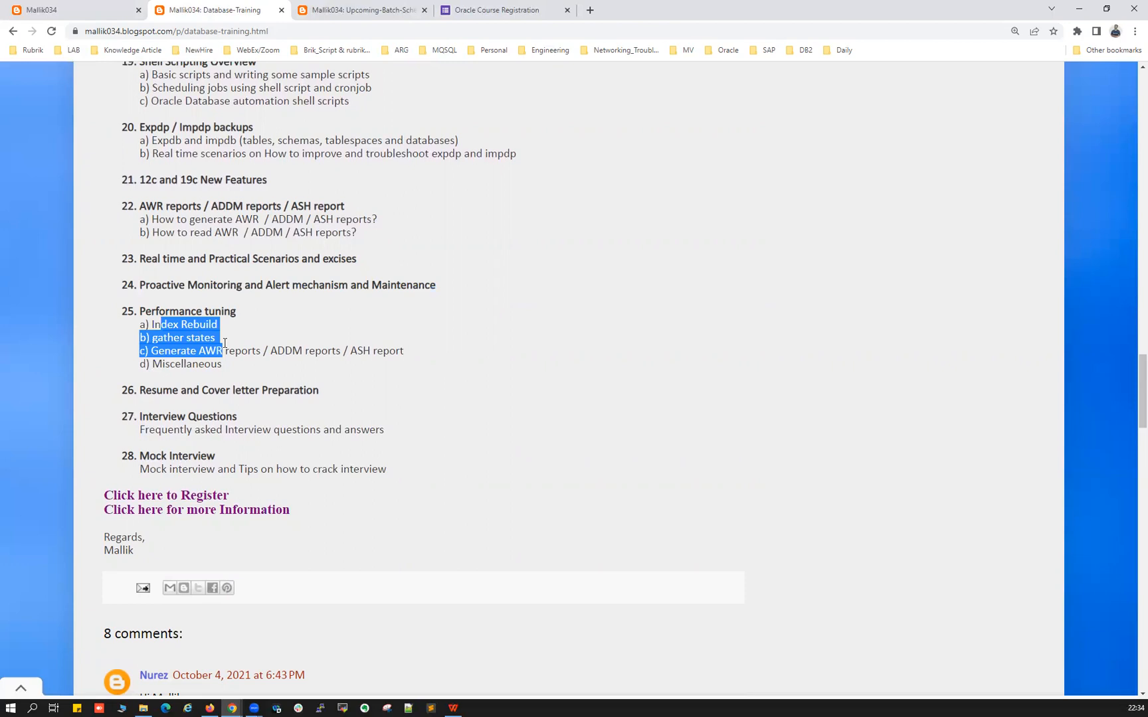
mouse_move(227, 346)
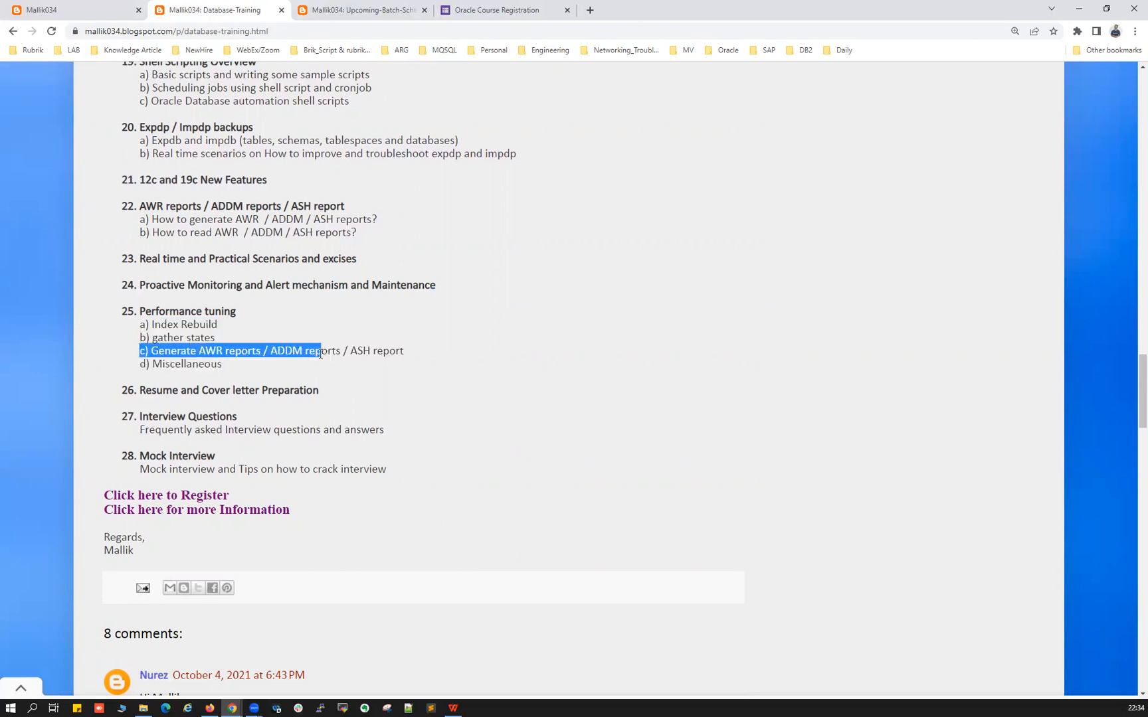
left_click_drag(320, 351, 403, 351)
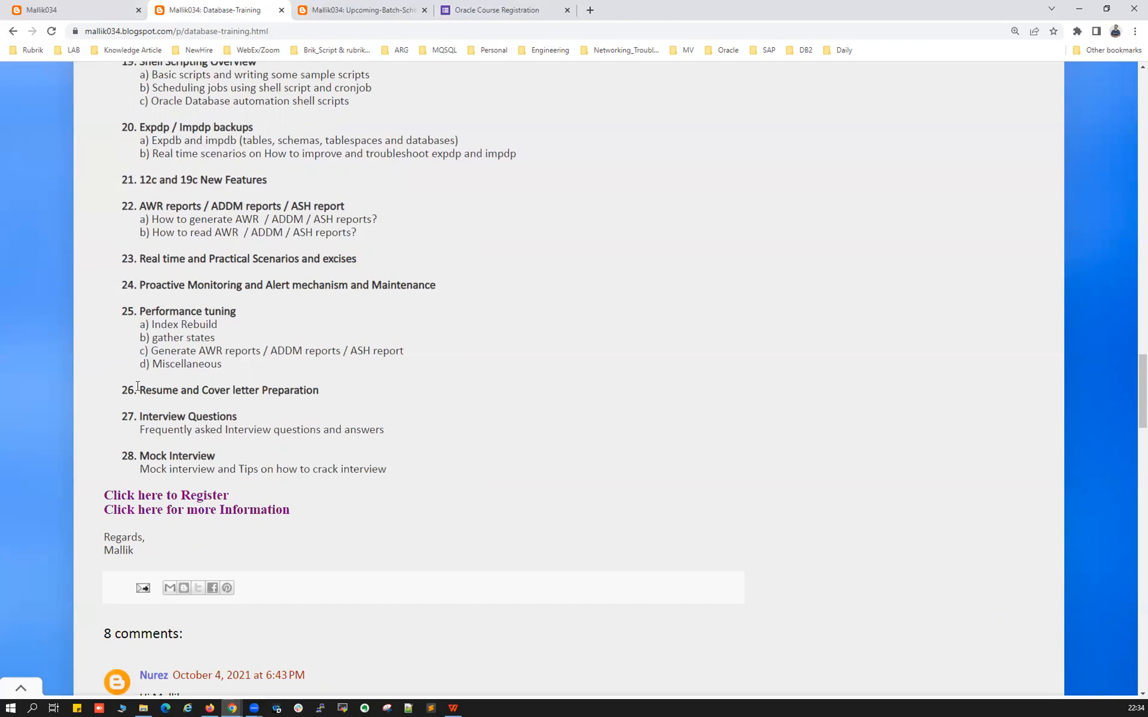
left_click_drag(121, 389, 205, 389)
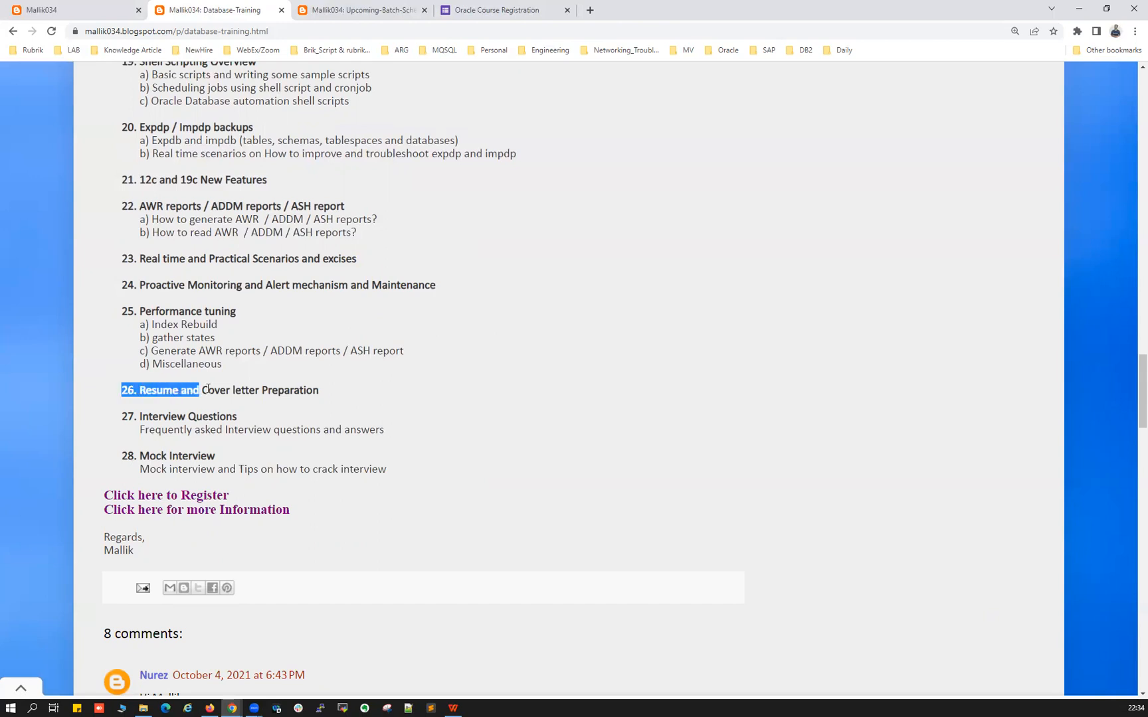
left_click_drag(204, 391, 318, 390)
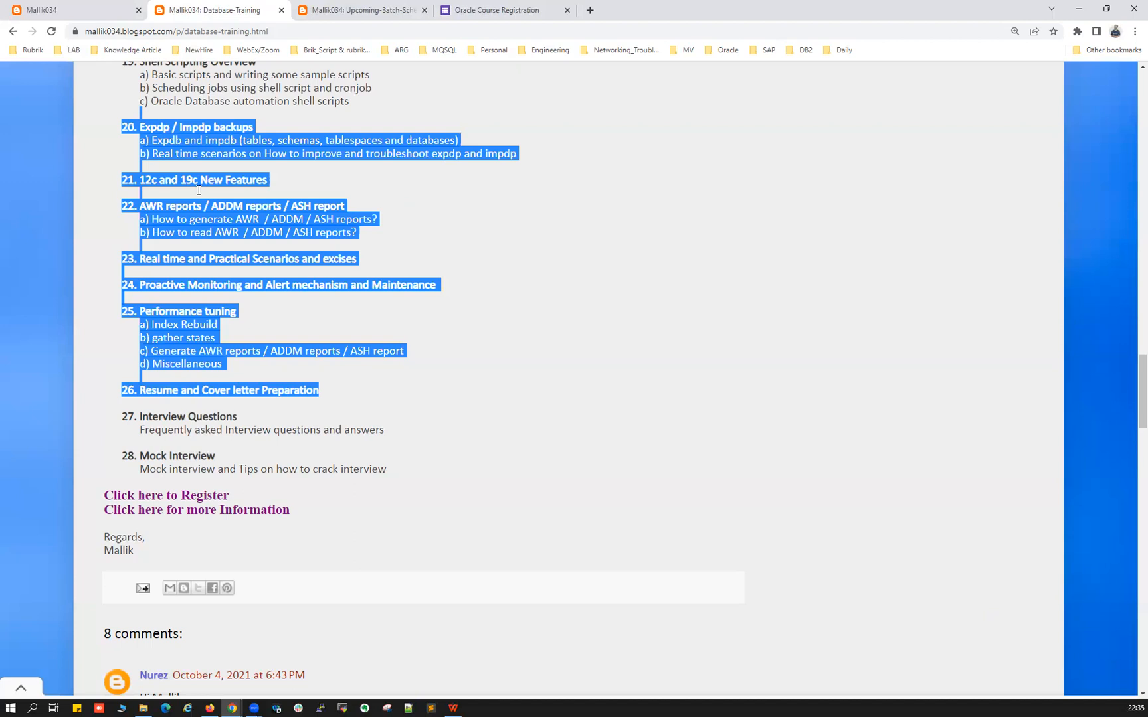
left_click(123, 418)
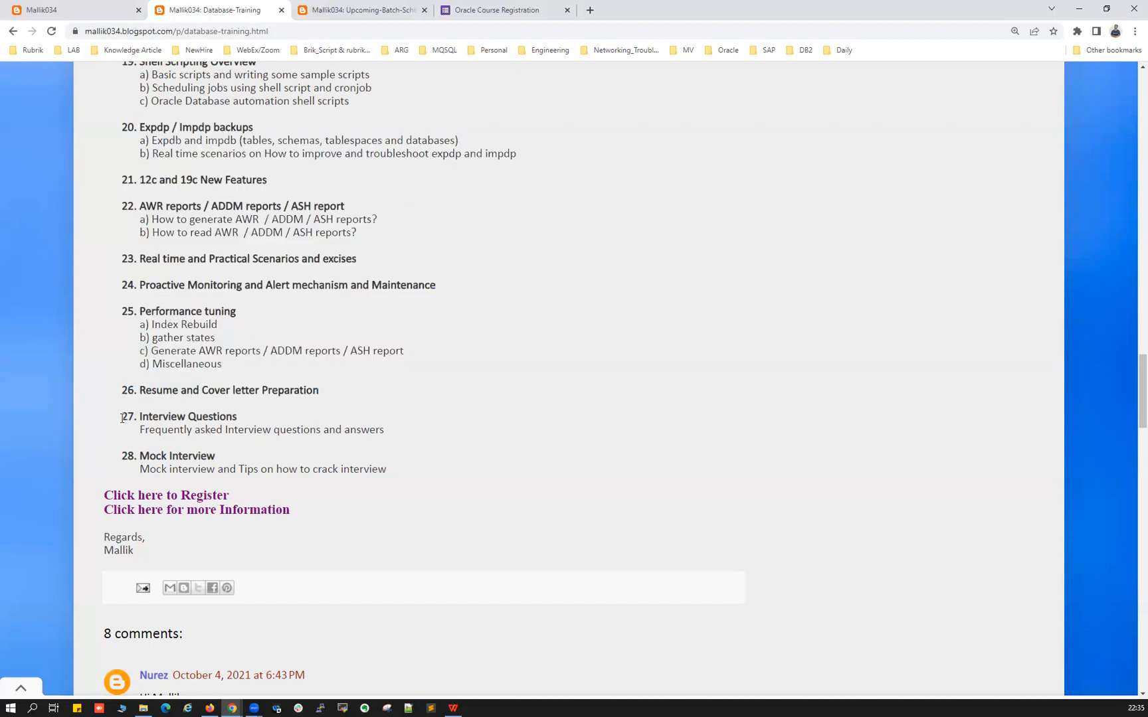
left_click_drag(122, 417, 407, 429)
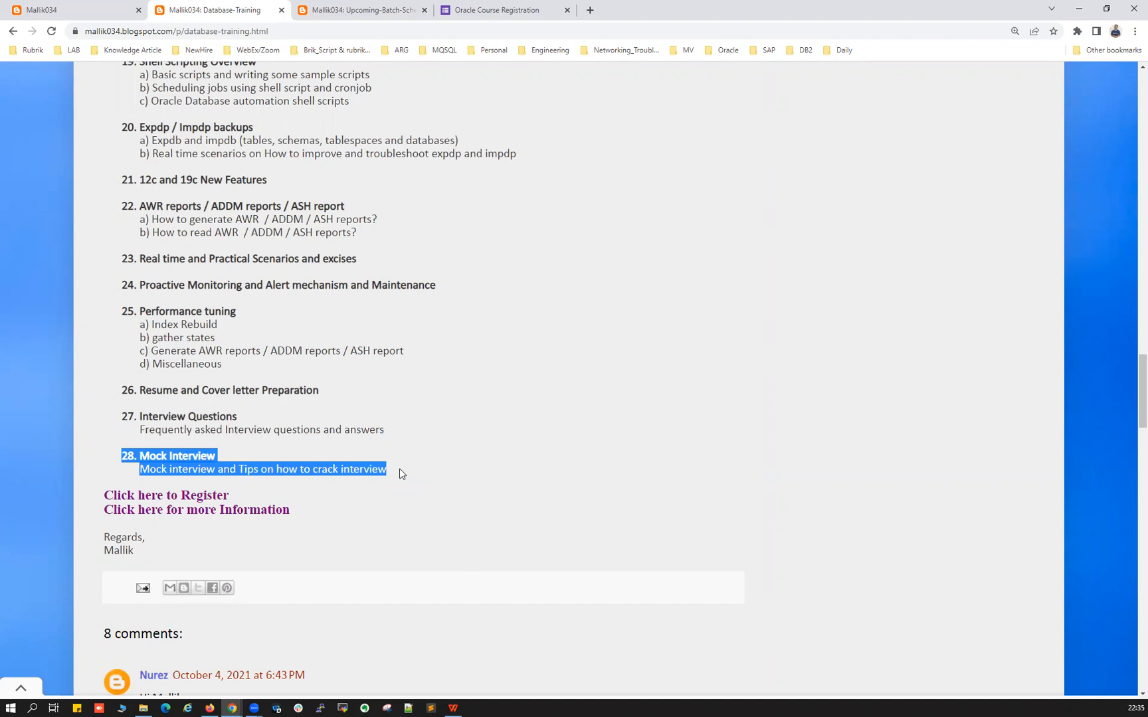
mouse_move(339, 425)
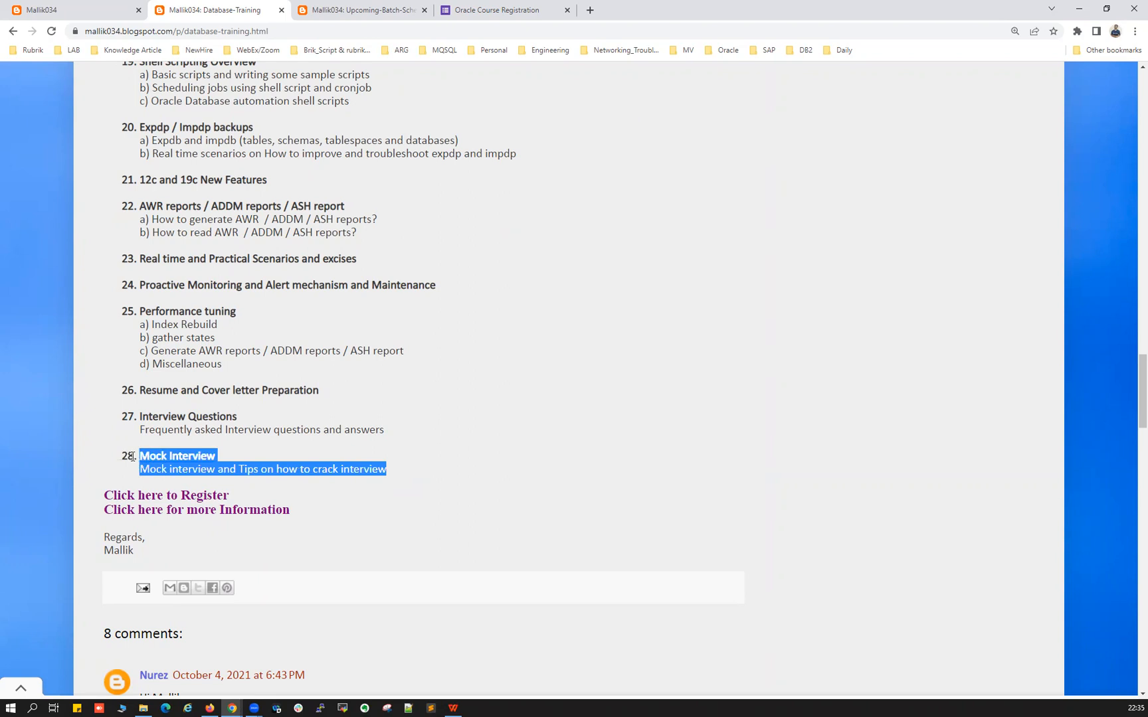
scroll("up", 3)
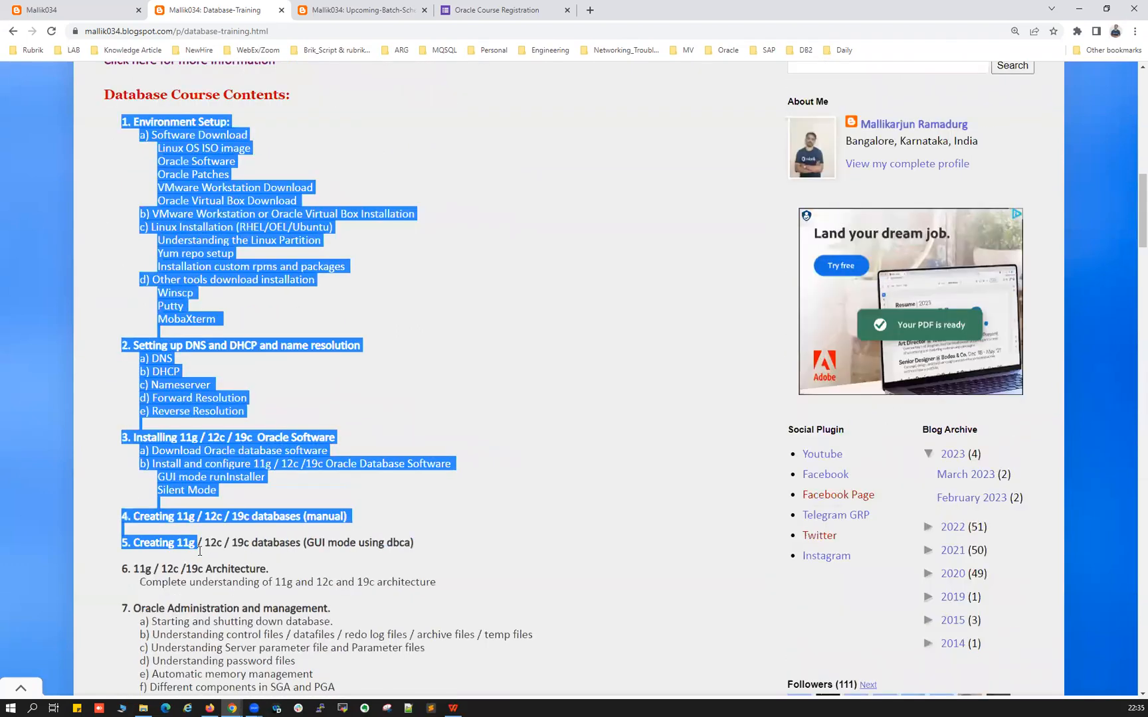
- Show the Upcoming-Batch-Schedule page and bring up options on the 13-Apr-2023 batch date
scroll("down", 3)
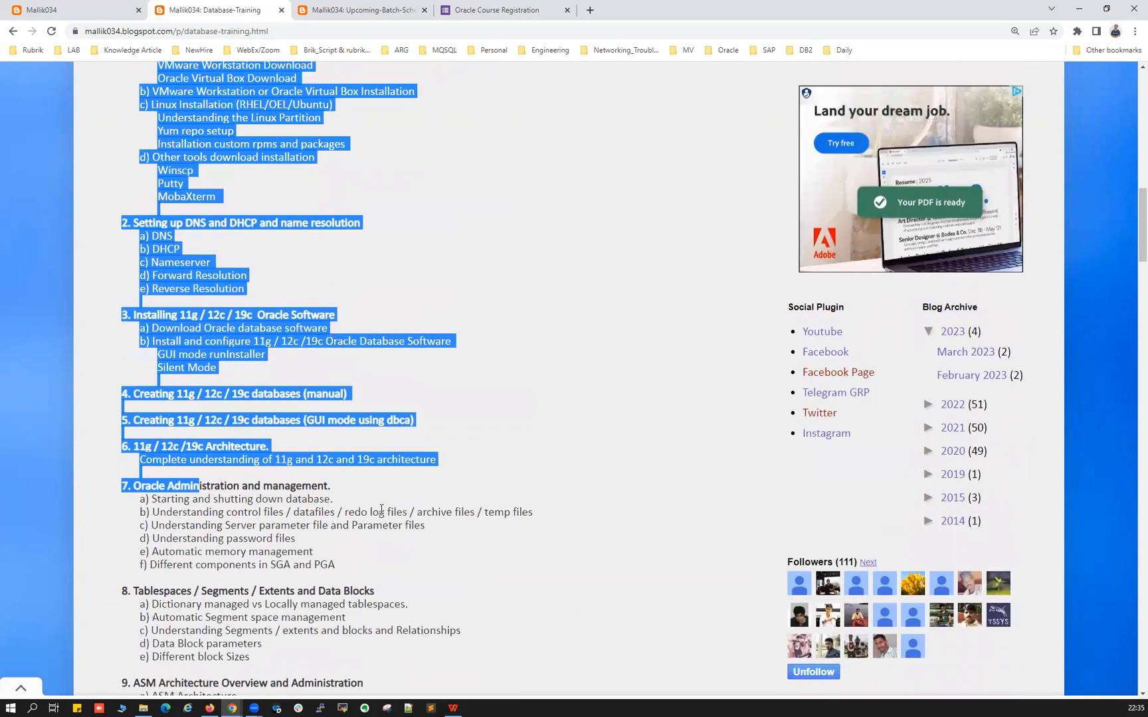
scroll("up", 3)
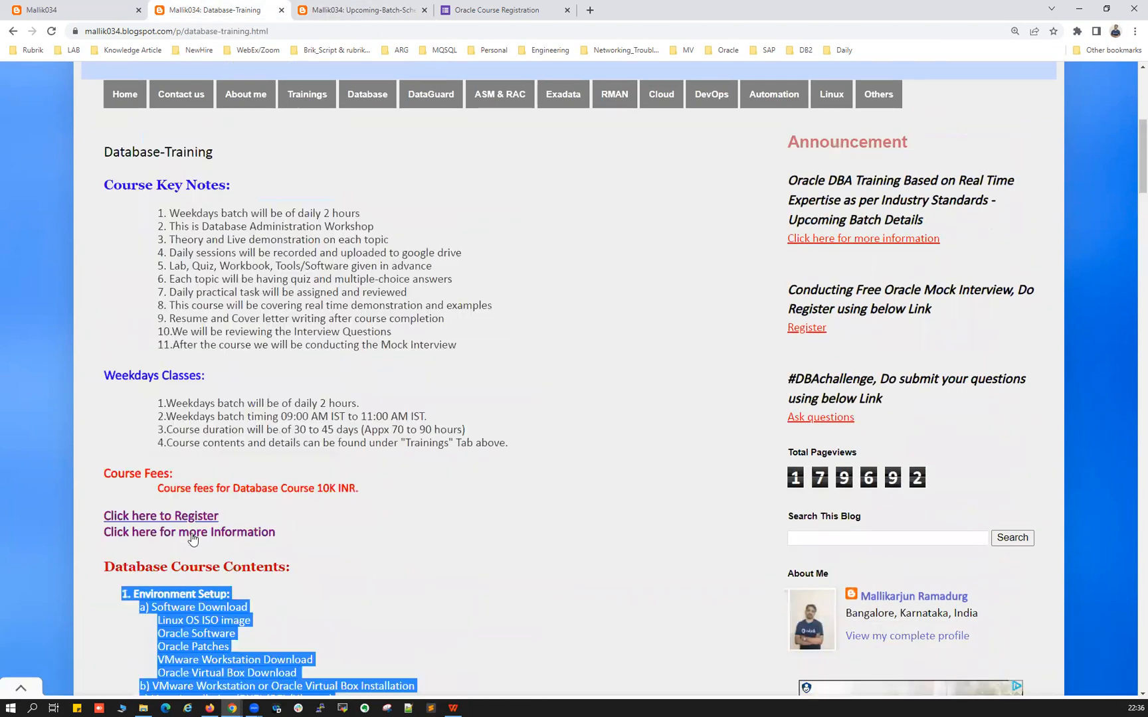
left_click(359, 9)
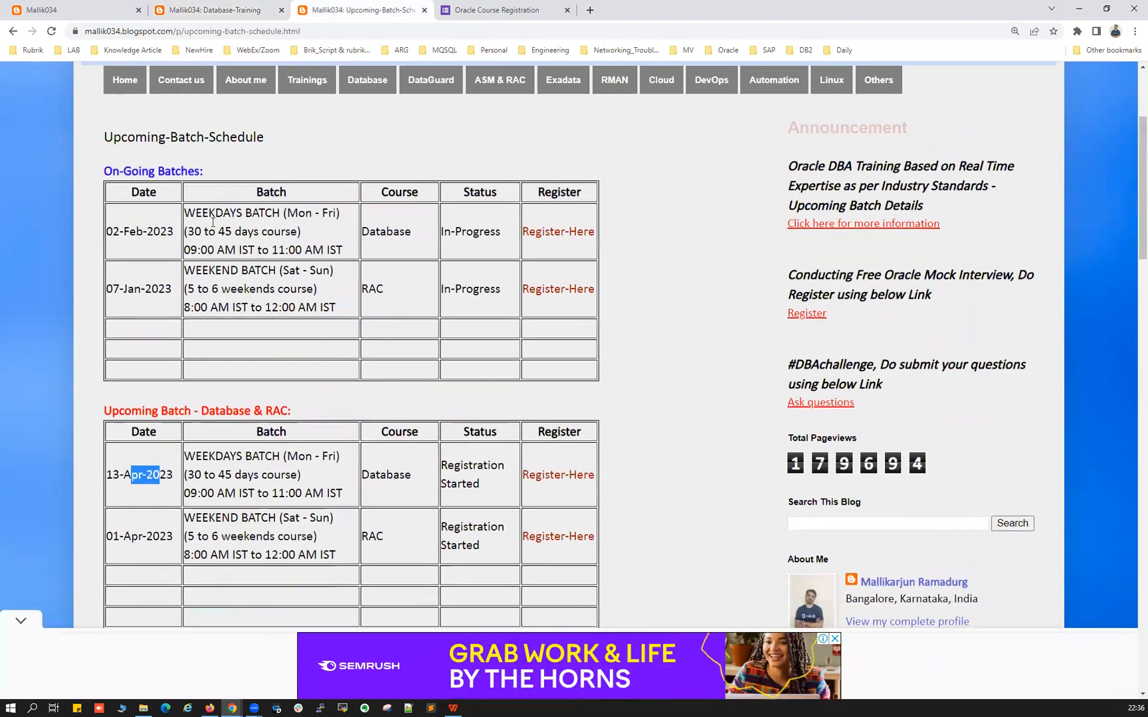
scroll("down", 3)
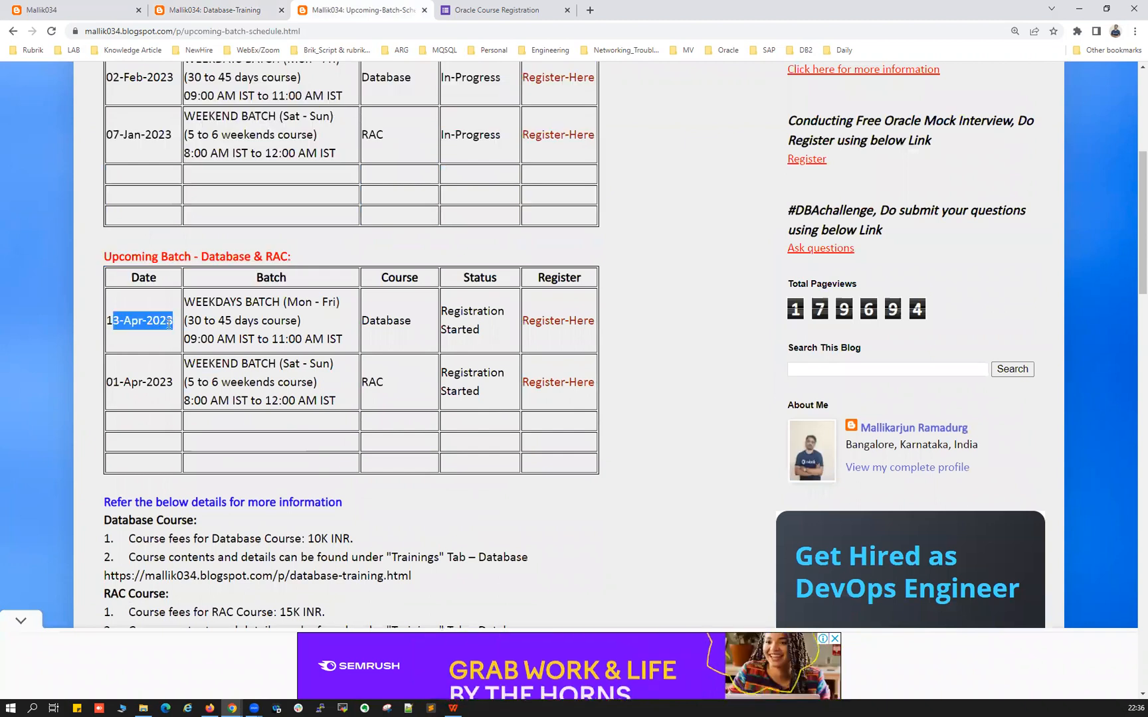
right_click(557, 320)
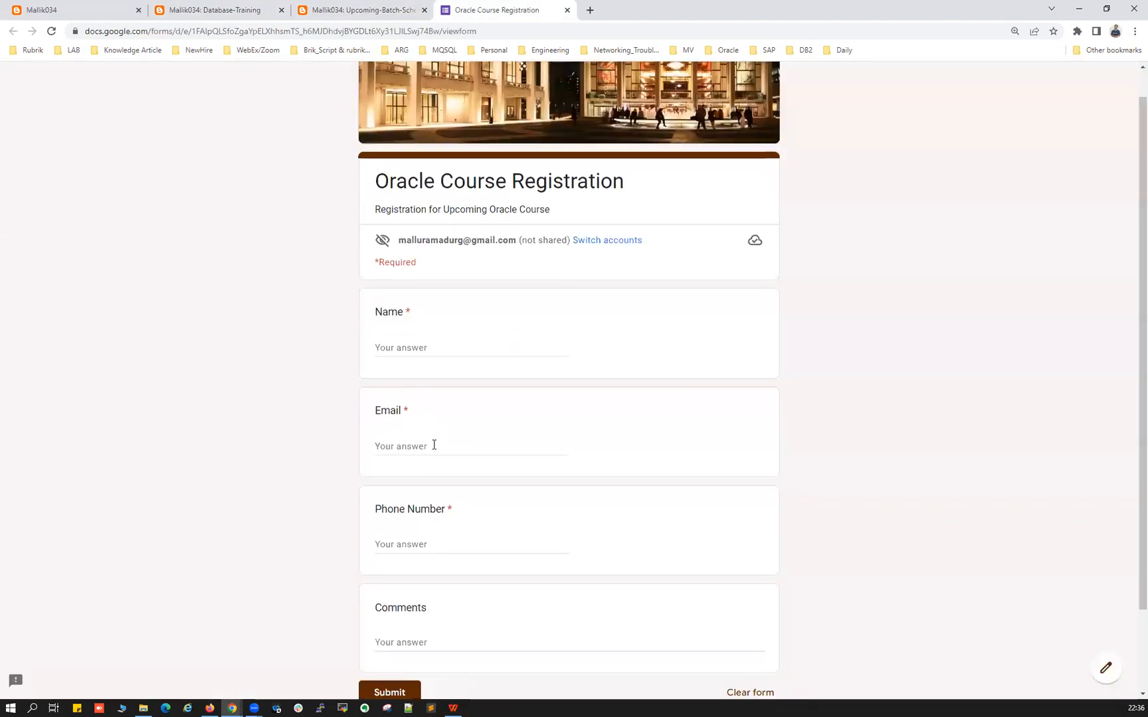
- Scroll through the registration form's Name, Email, Phone Number and Comments fields
scroll("down", 3)
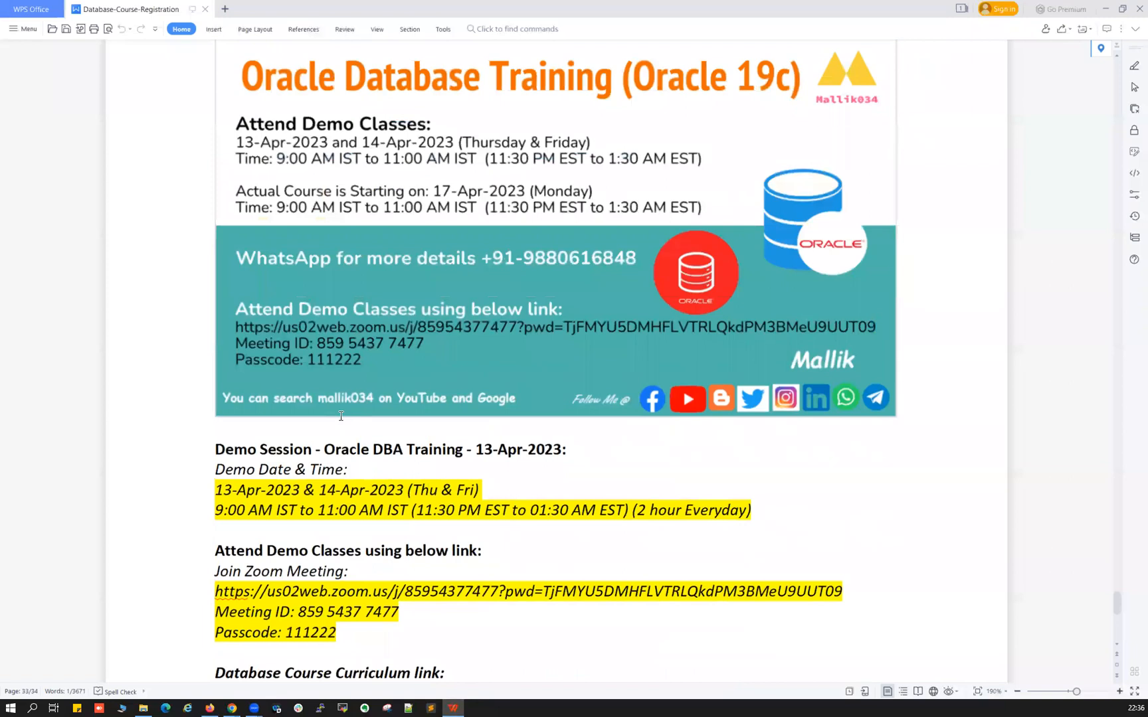
scroll("down", 3)
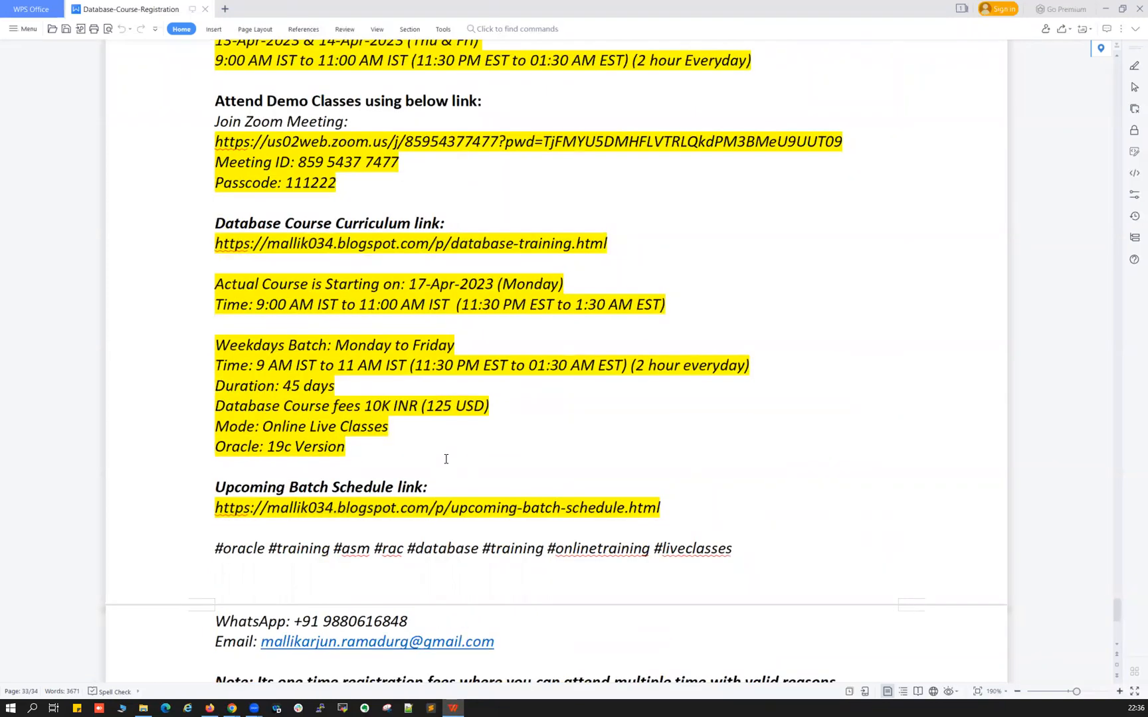
scroll("down", 3)
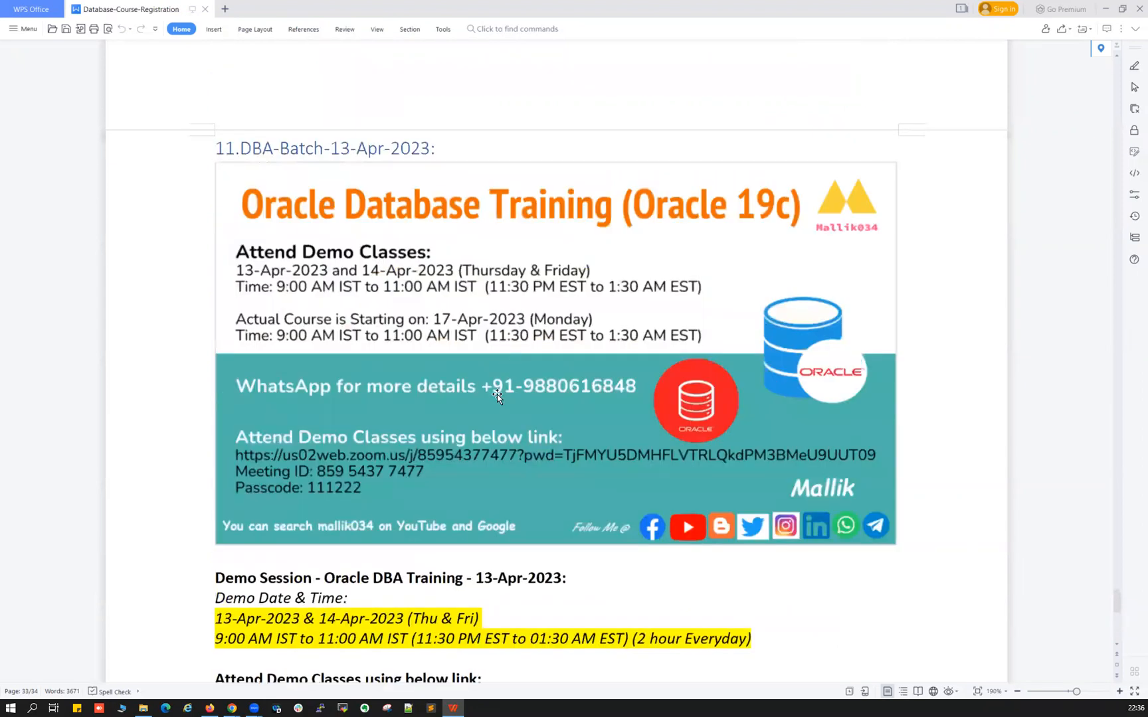
mouse_move(386, 416)
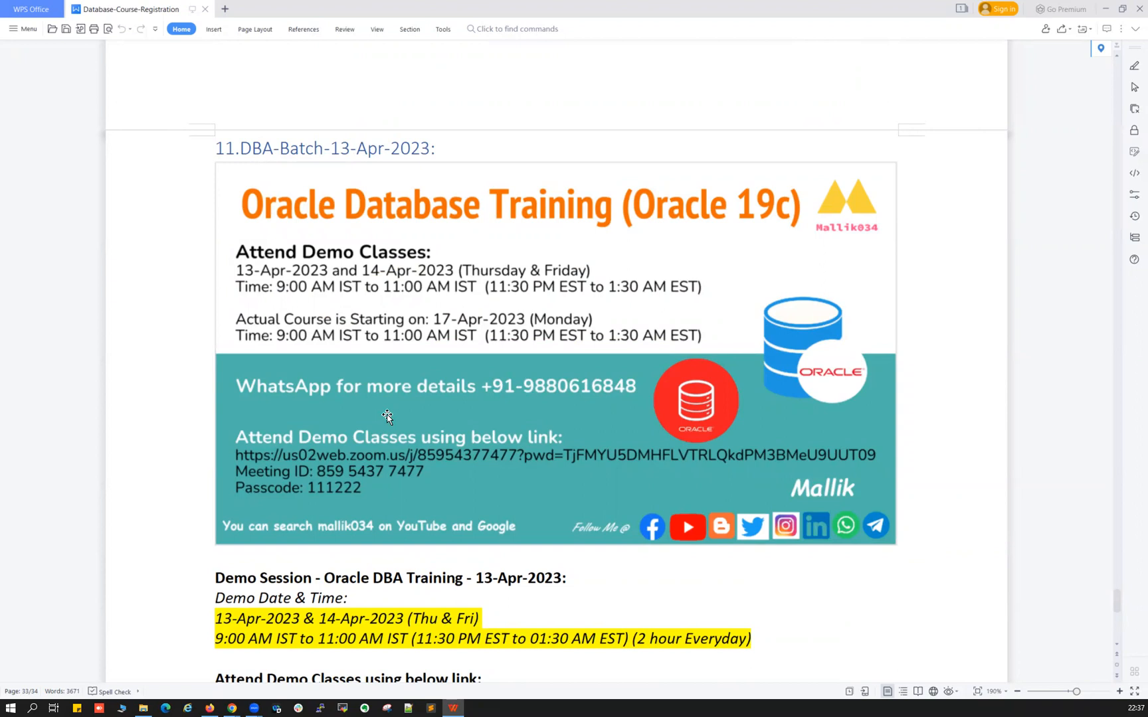
mouse_move(378, 454)
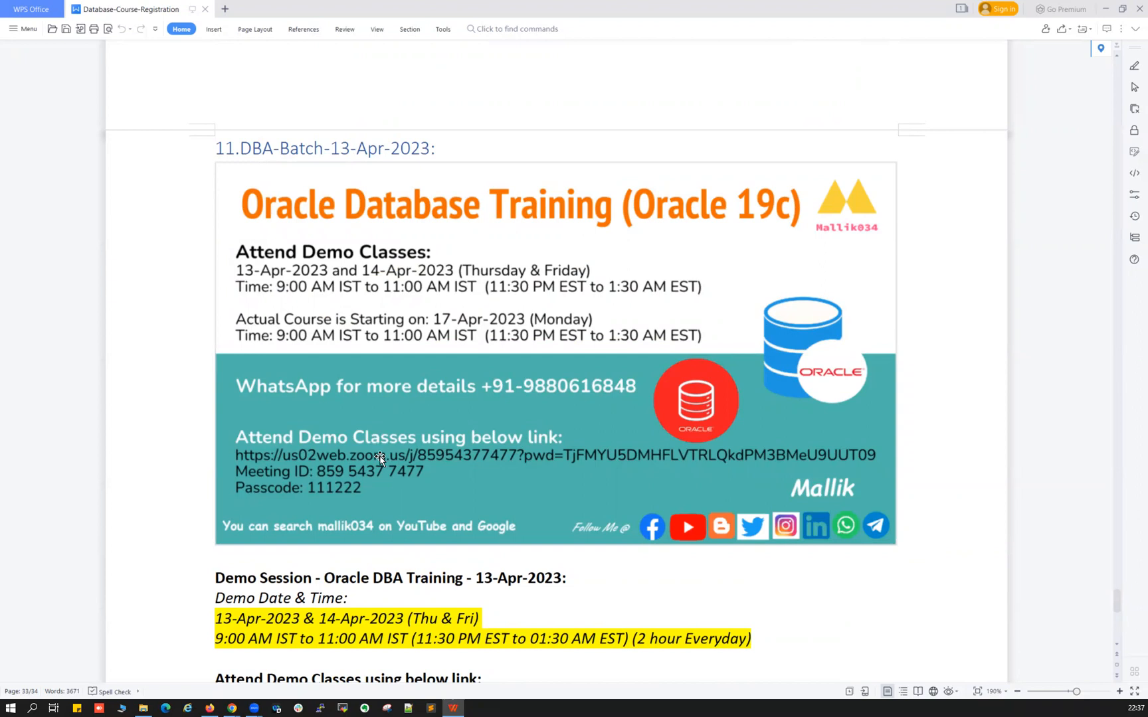
mouse_move(262, 345)
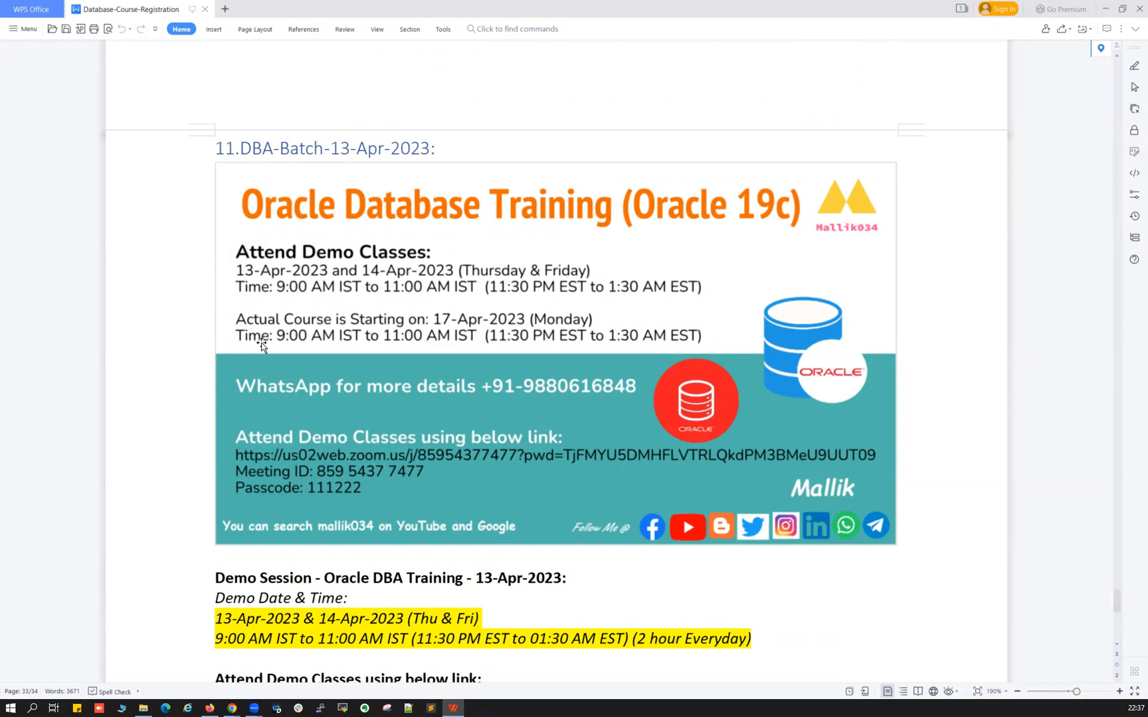